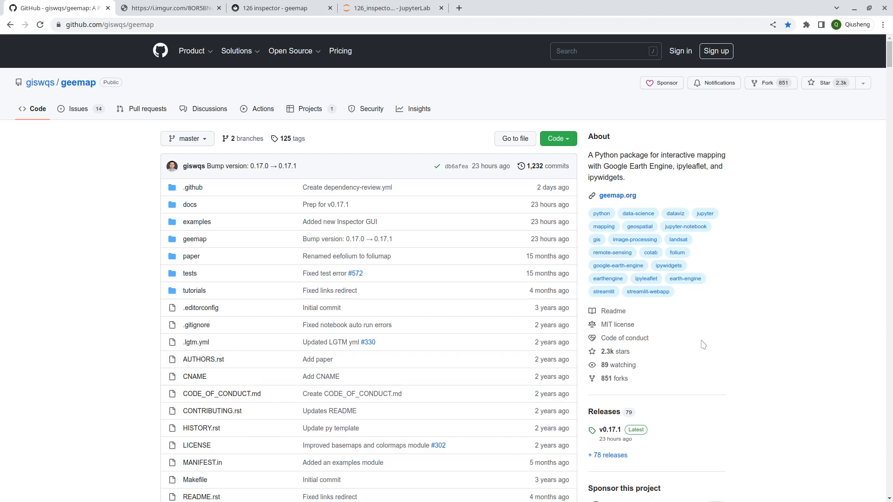
Switch to the Inspector demo video and play it.
left_click(168, 8)
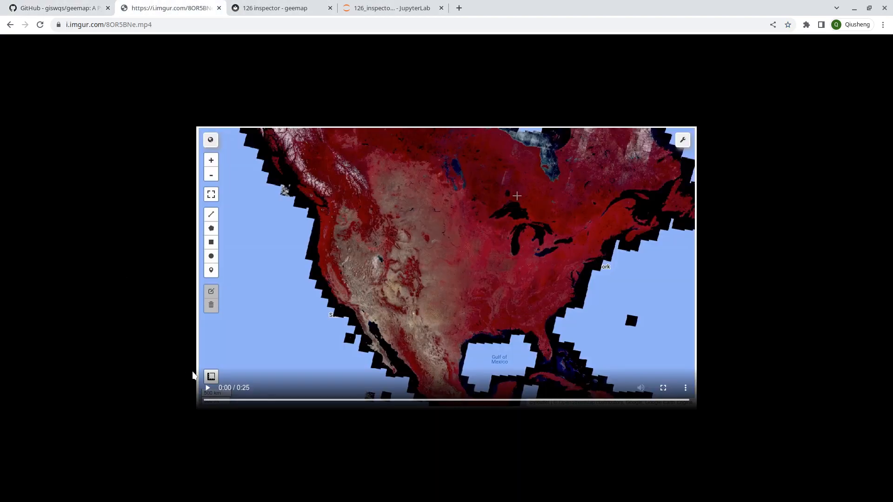
left_click(682, 139)
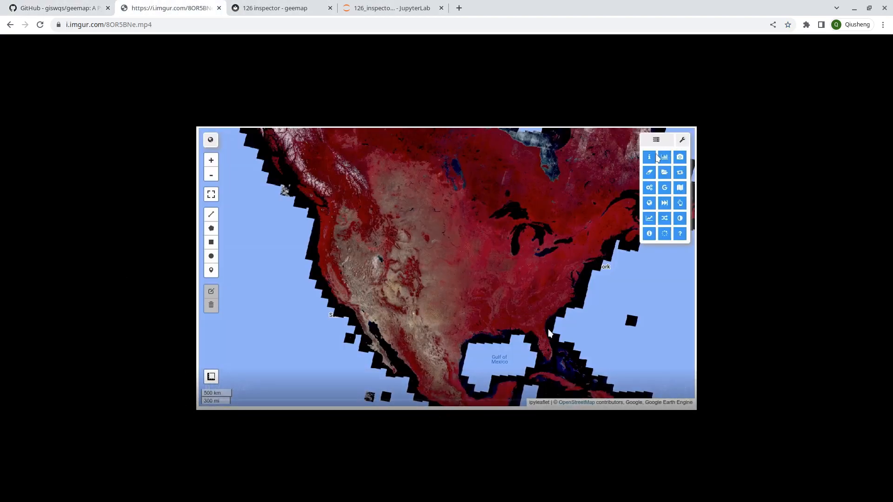
left_click(649, 157)
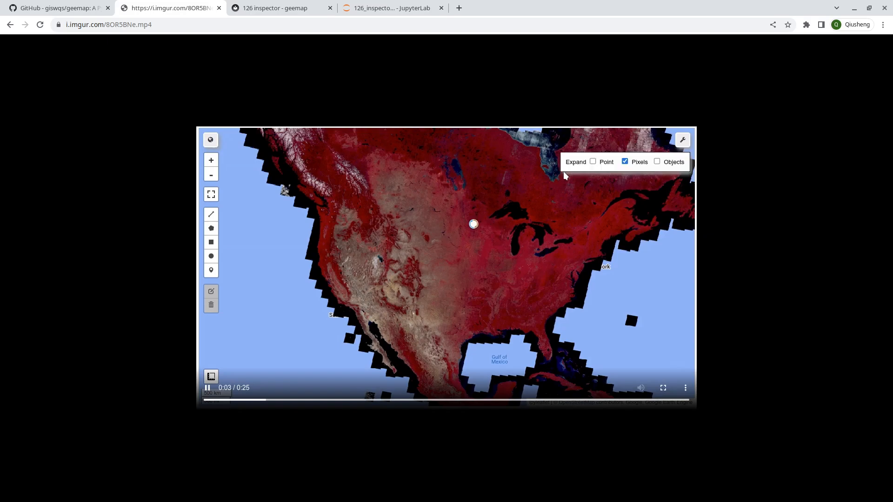
left_click(473, 223)
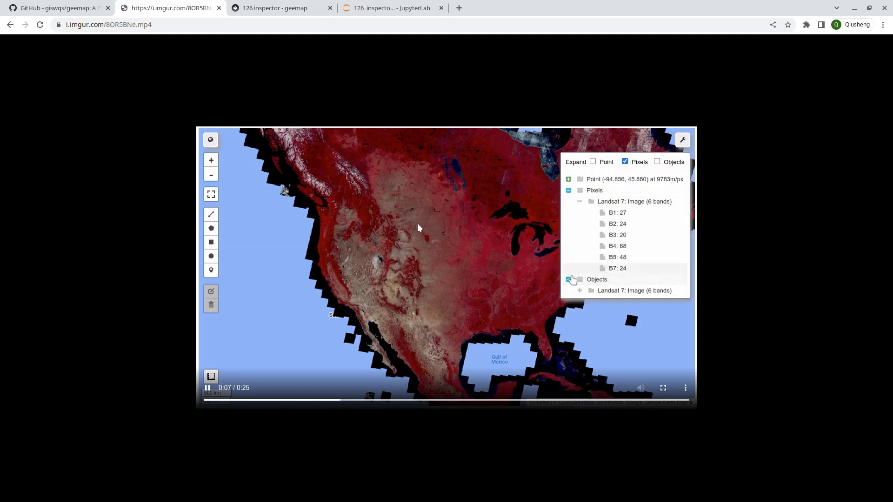
left_click(580, 291)
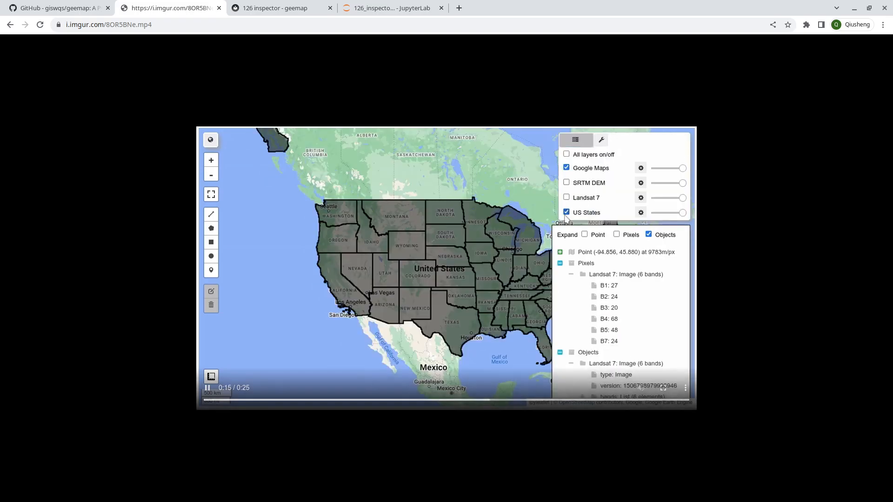
left_click(420, 254)
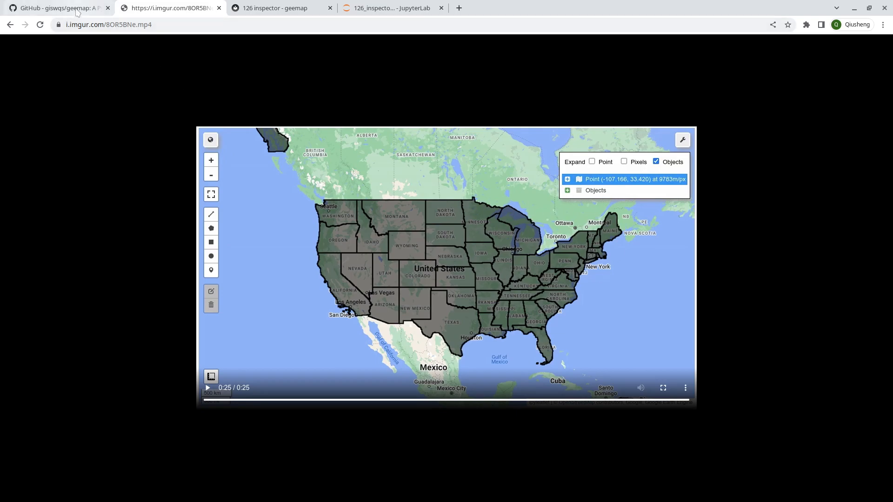
Open the geemap tutorial 126, Using the improved Inspector GUI.
left_click(56, 8)
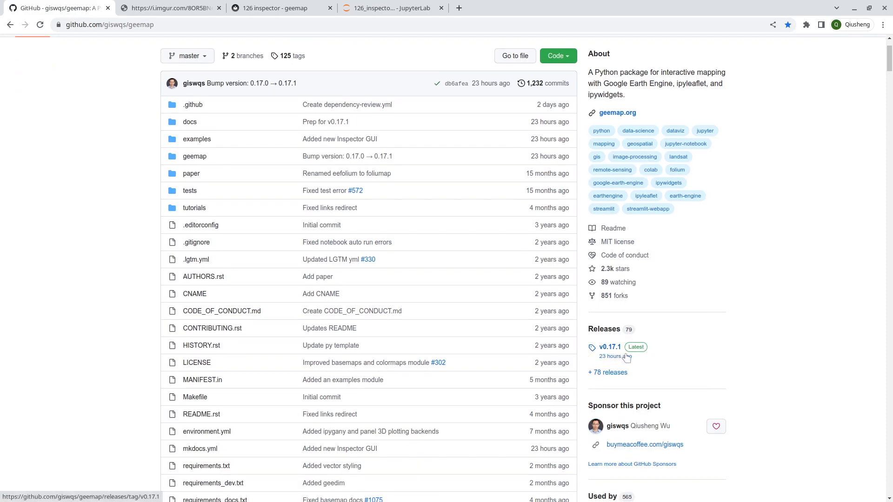
scroll("up", 3)
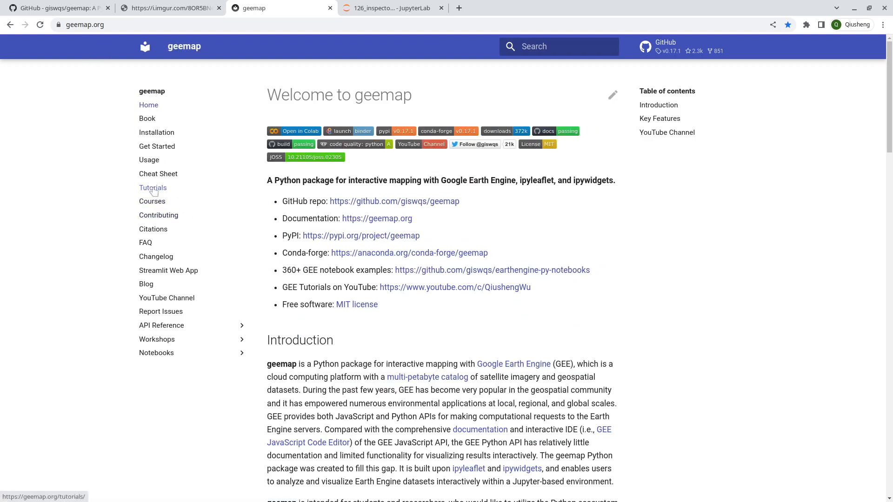
left_click(153, 188)
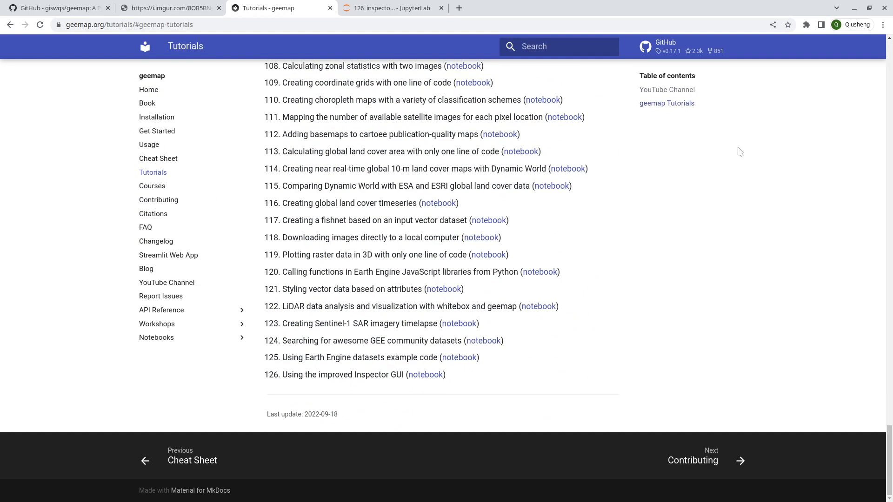
left_click(425, 373)
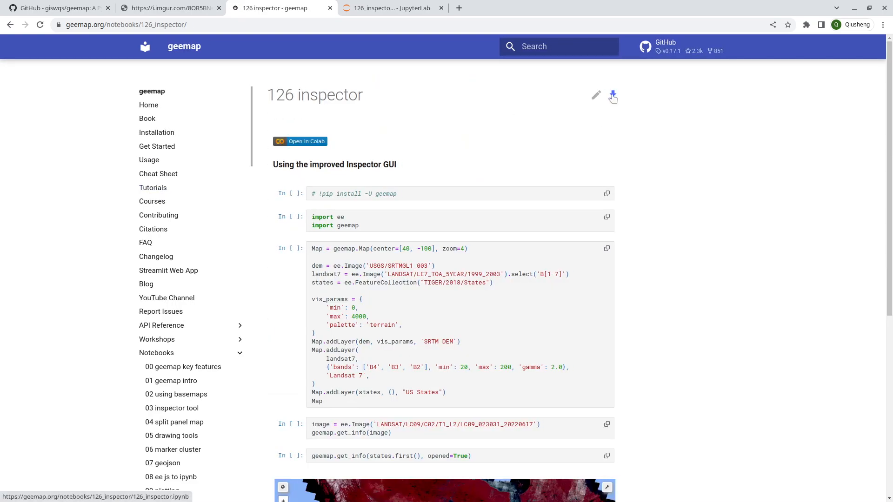
Cancel the 126 notebook download and return to the JupyterLab tab.
left_click(613, 95)
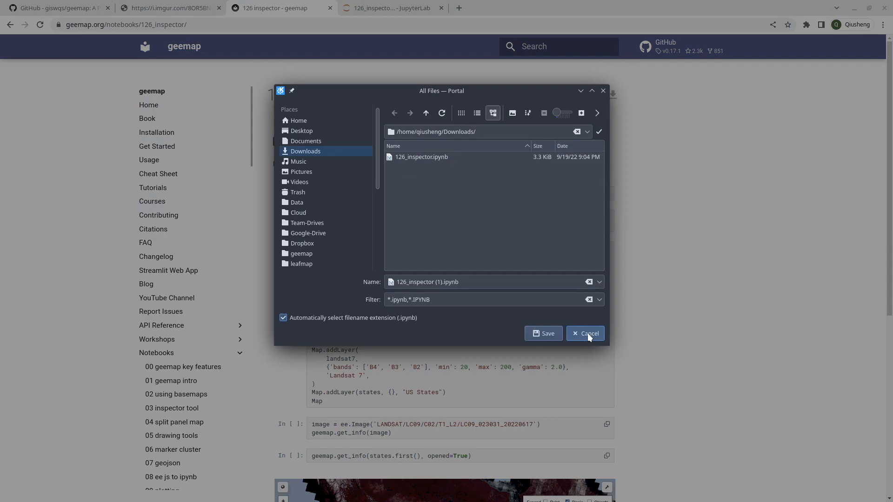
left_click(585, 333)
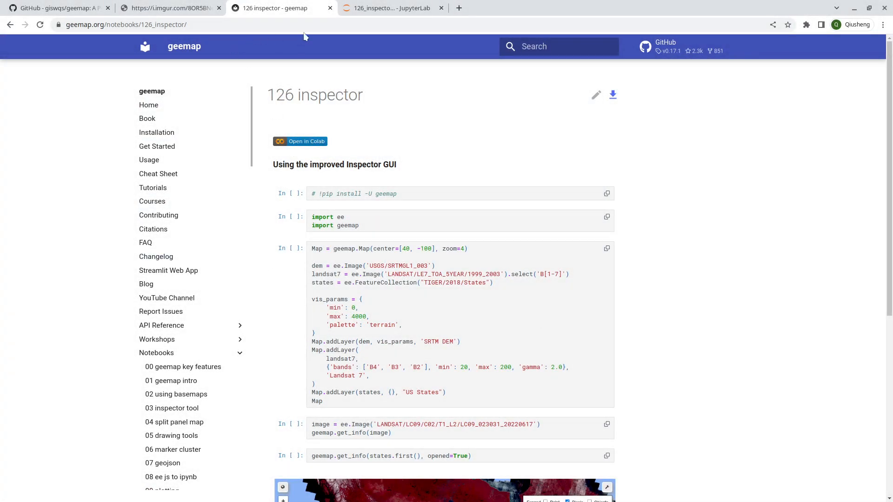
left_click(391, 7)
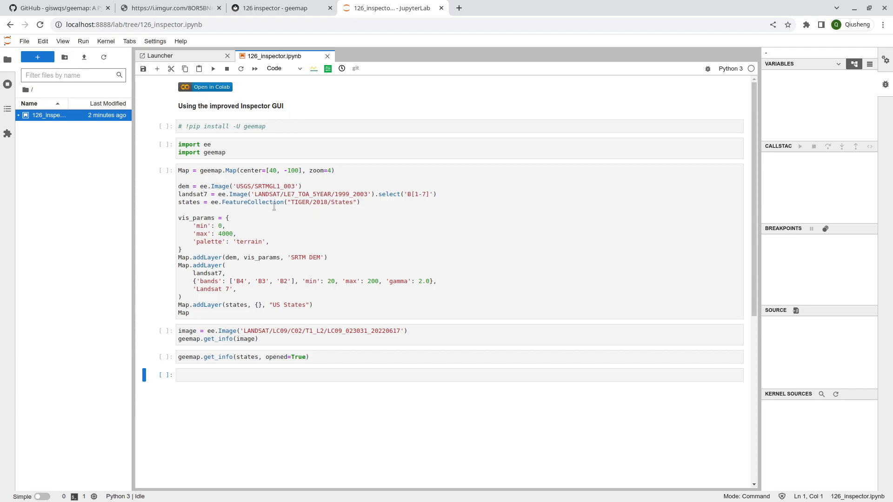
Review the map cell's palette and Landsat 7 bands visualization settings.
left_click(279, 239)
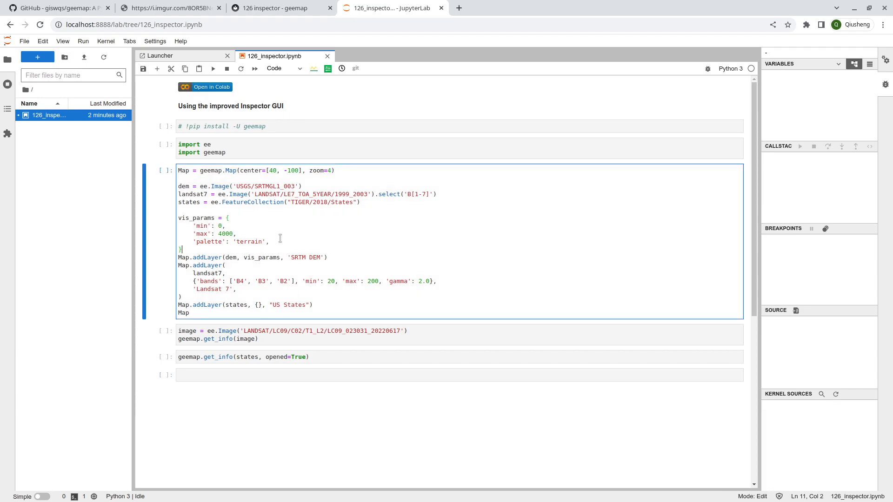
mouse_move(230, 299)
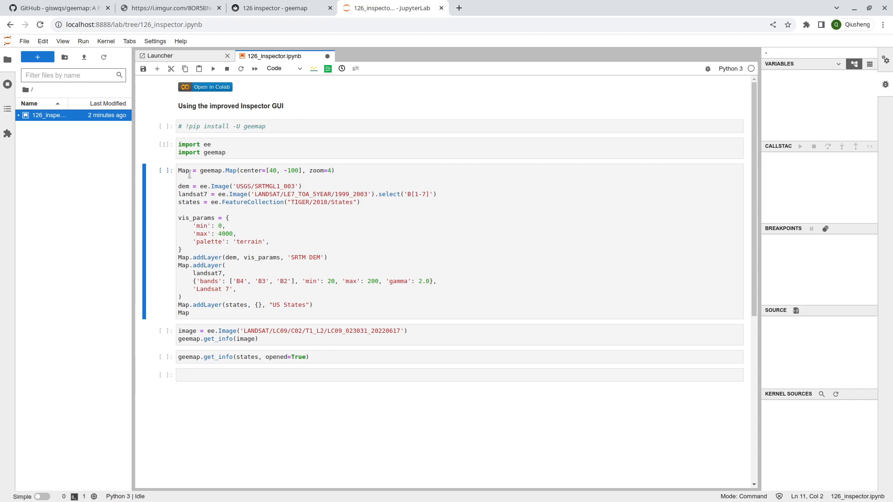
left_click(198, 186)
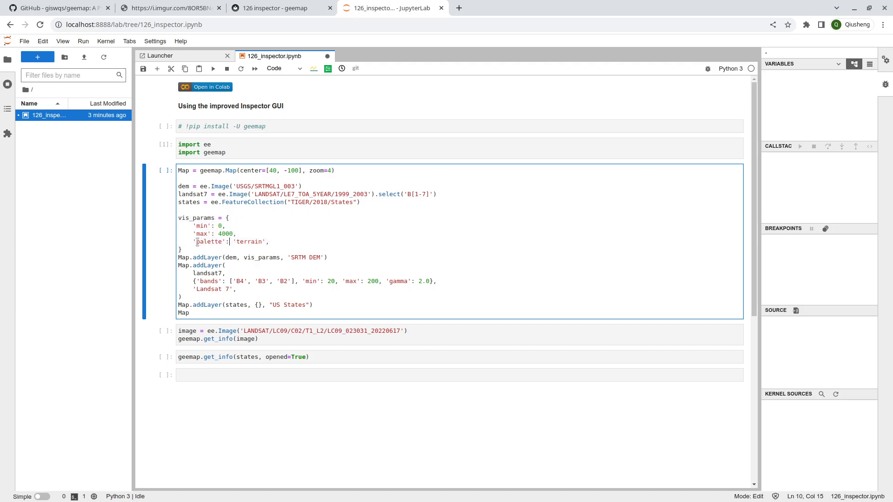
double_click(248, 241)
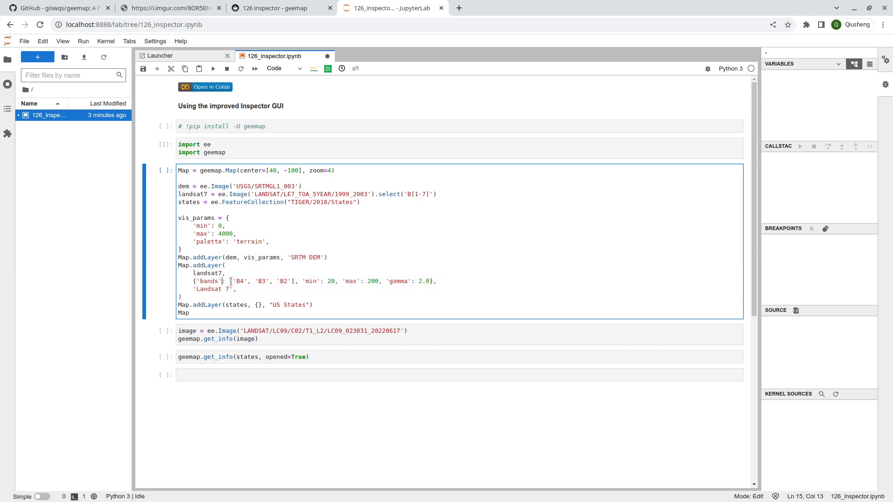
left_click_drag(231, 281, 295, 281)
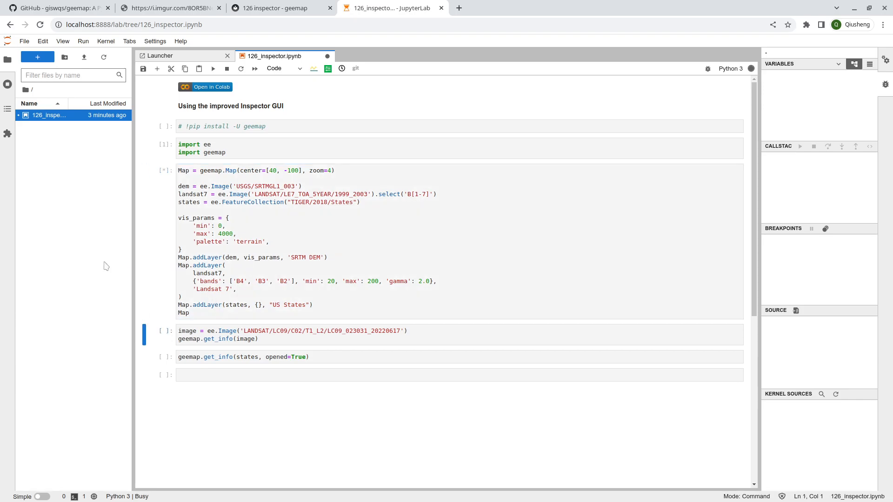
mouse_move(147, 262)
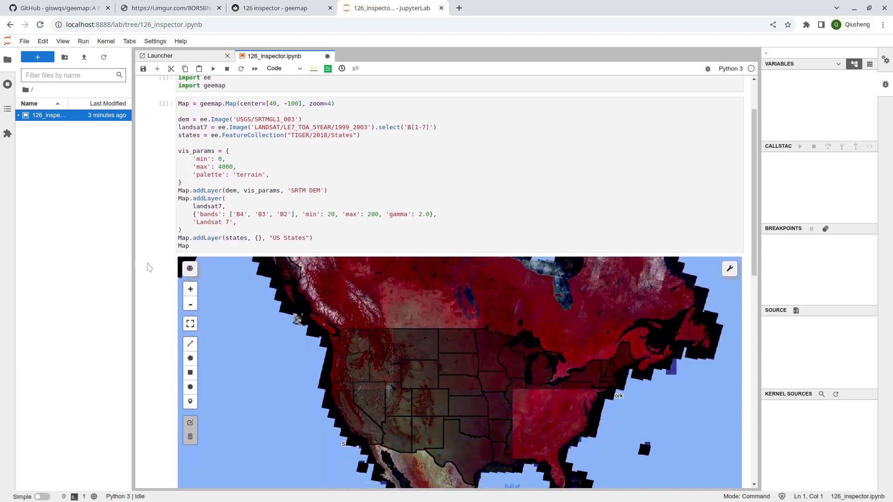
Toggle Landsat 7 off and back on, and adjust the SRTM DEM opacity.
scroll("down", 3)
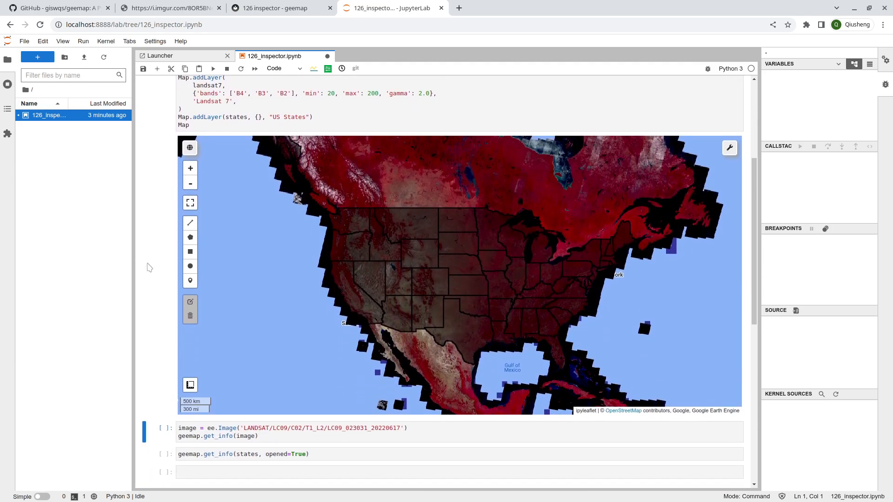
left_click(728, 147)
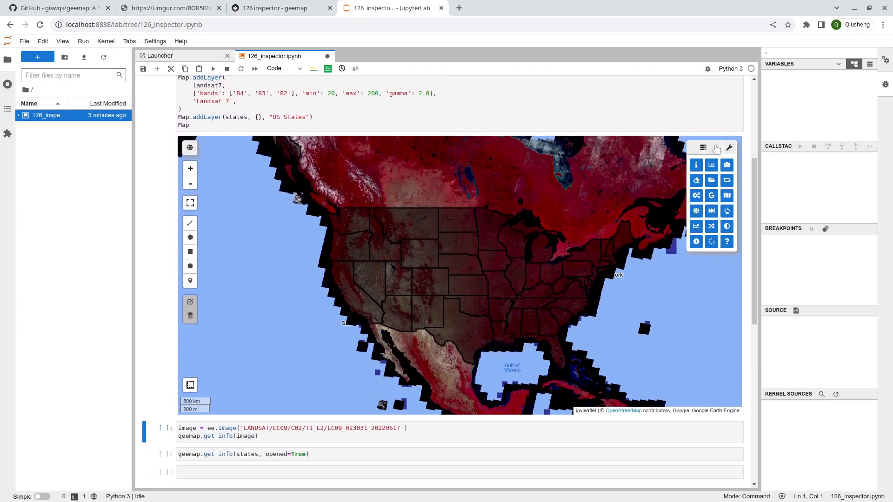
left_click(703, 148)
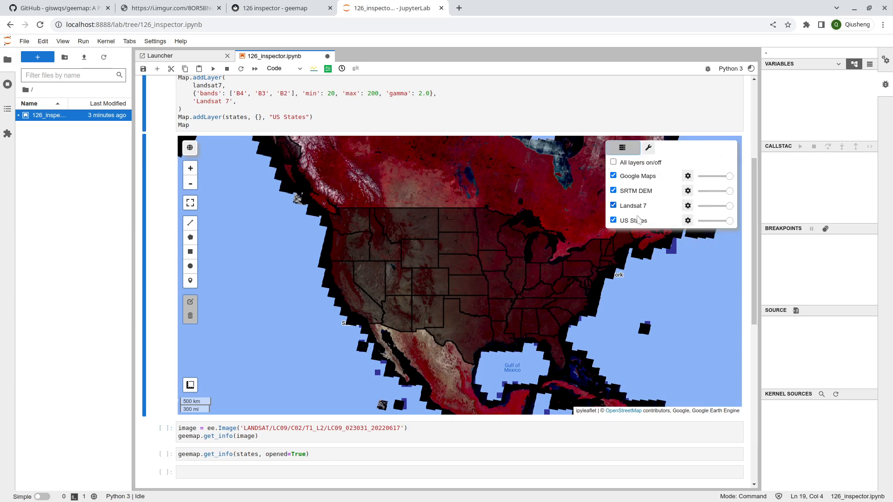
left_click(613, 205)
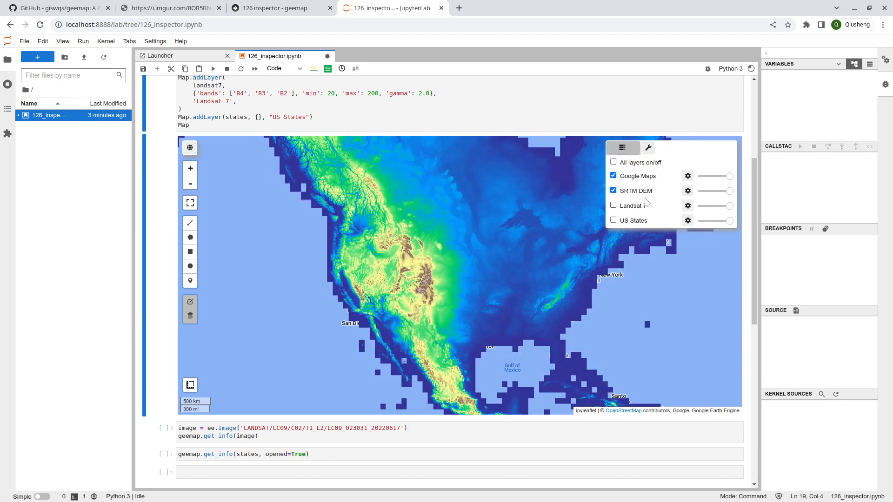
left_click_drag(731, 191, 715, 191)
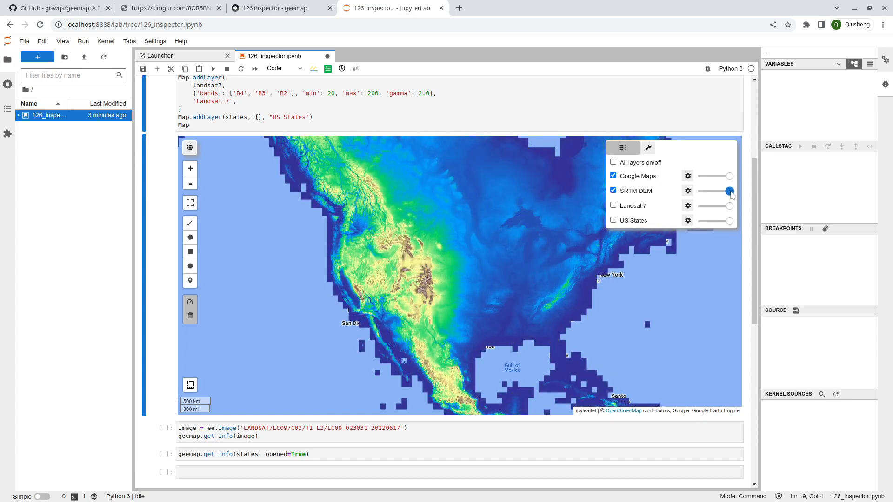
left_click(613, 206)
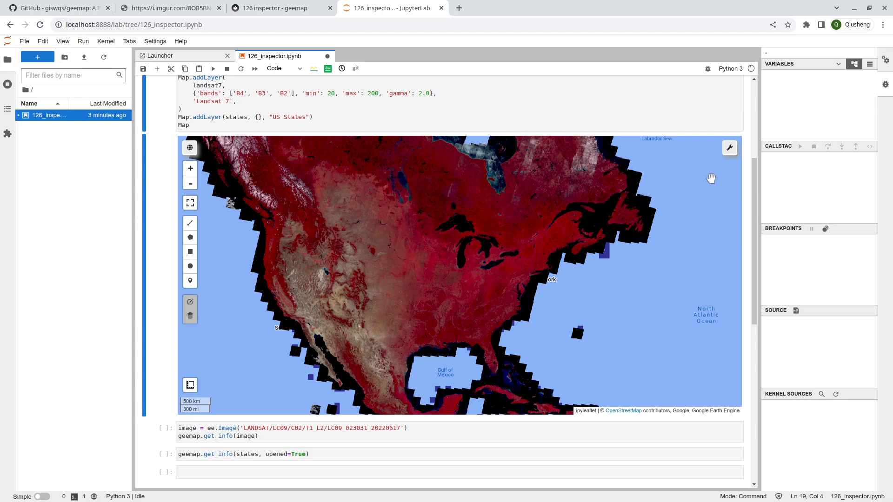
Turn on the Inspector and query Midwest points, toggling pixel auto-expand off and on.
left_click(729, 147)
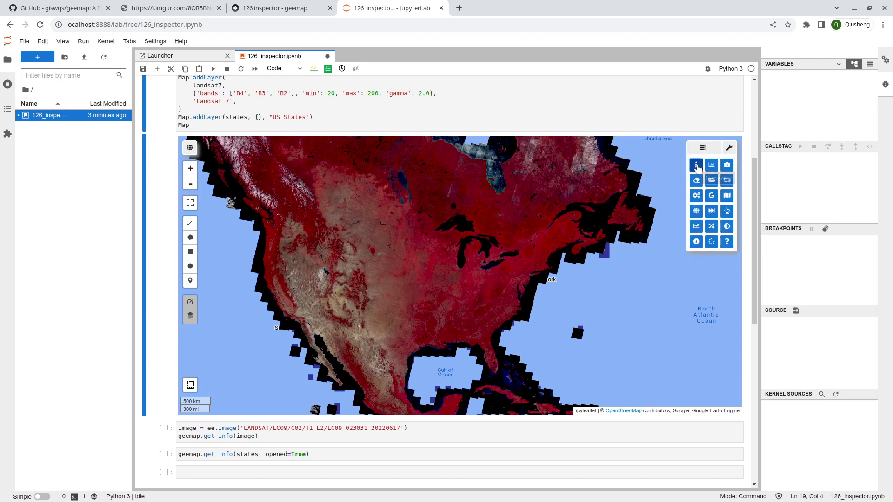
left_click(729, 147)
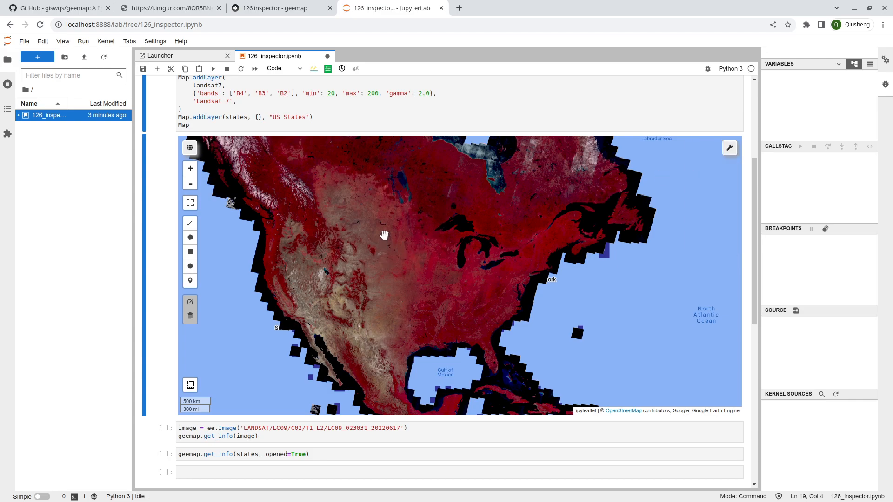
left_click(412, 277)
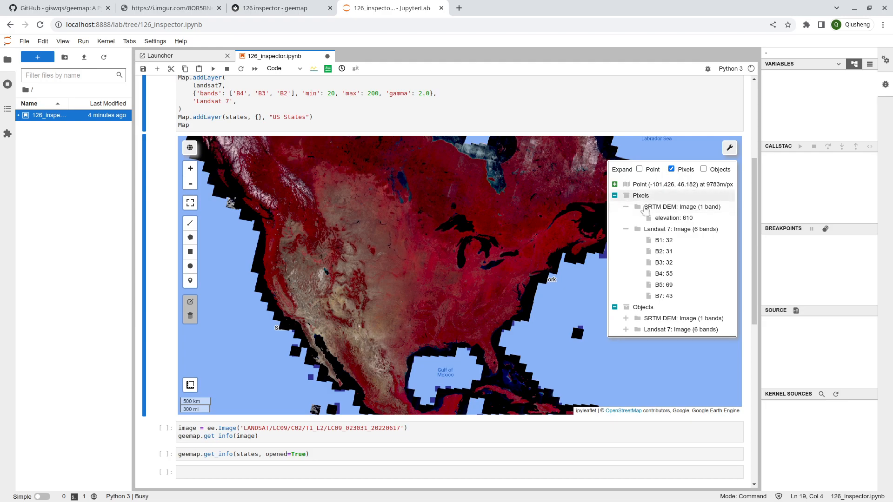
left_click(614, 195)
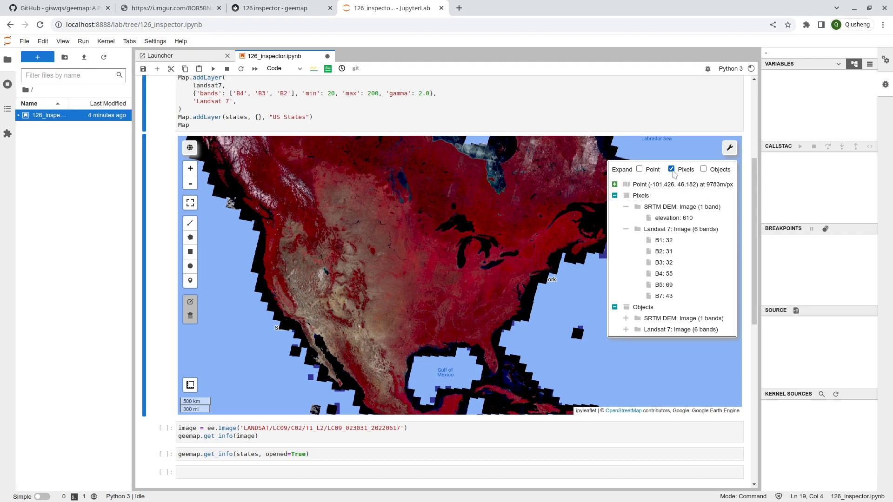
left_click(671, 169)
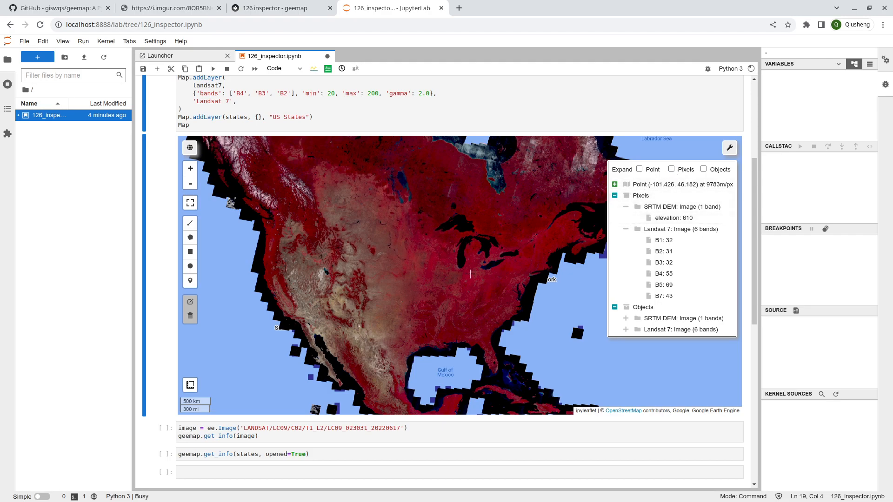
left_click(376, 262)
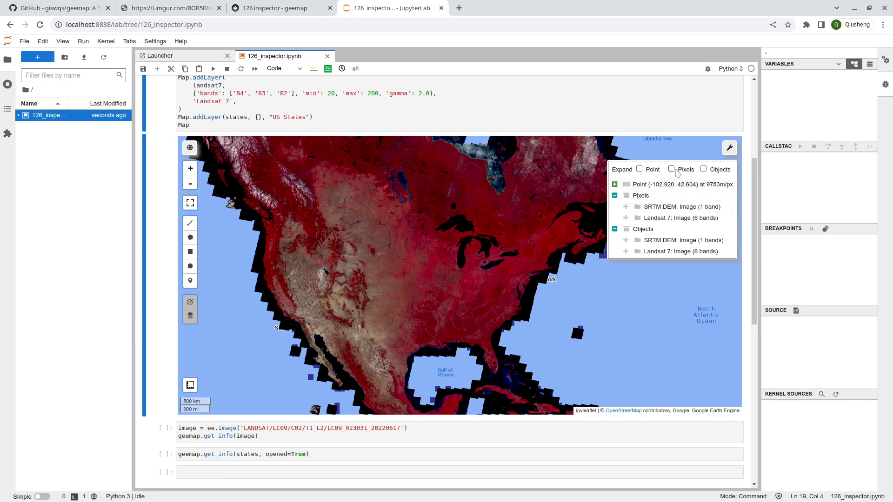
left_click(672, 169)
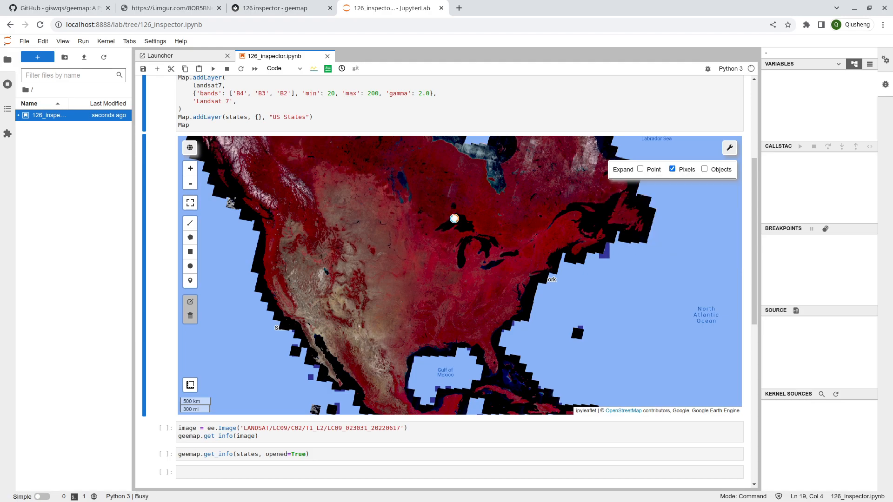
Inspect Lake Superior, Ontario and Great Plains points, viewing Landsat bands and coordinates.
left_click(454, 218)
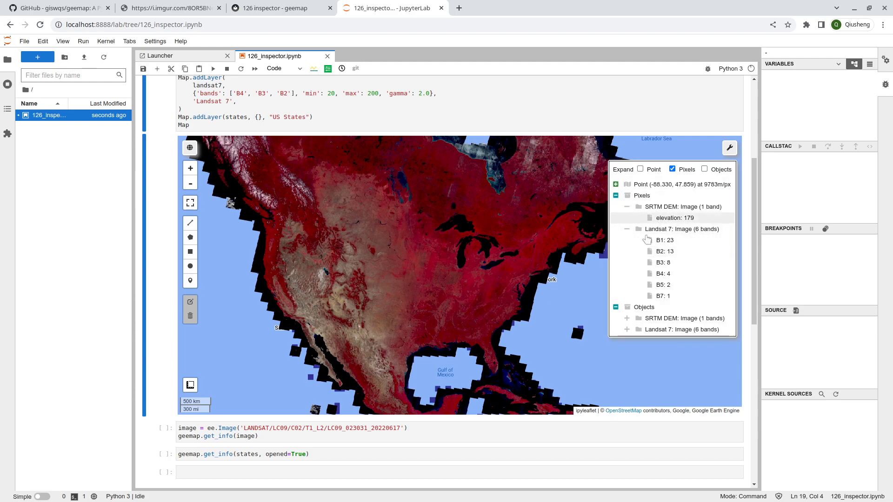
left_click(626, 229)
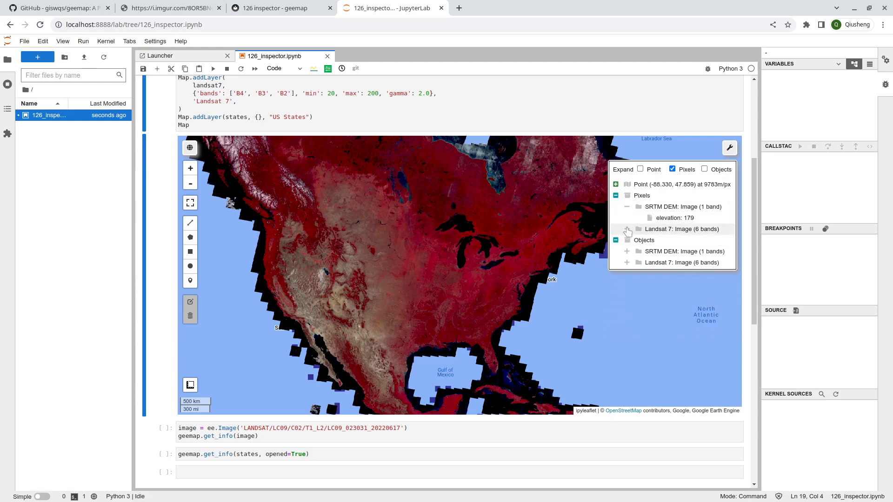
left_click(627, 229)
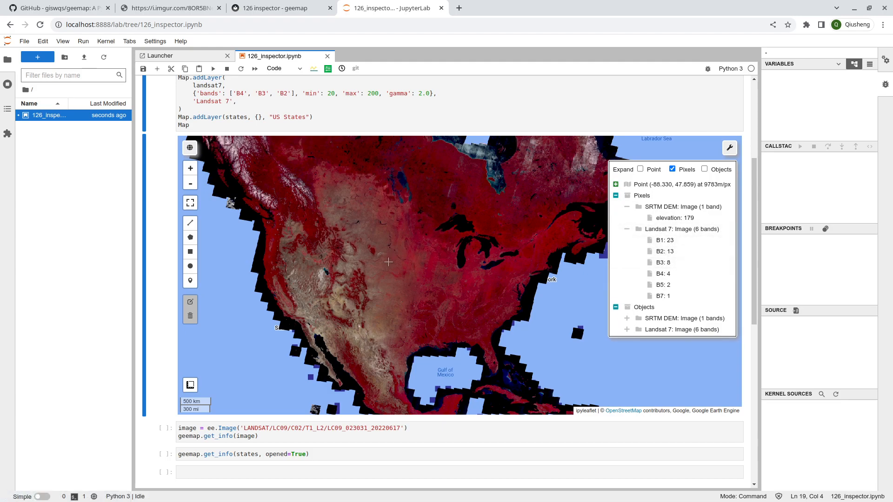
mouse_move(675, 218)
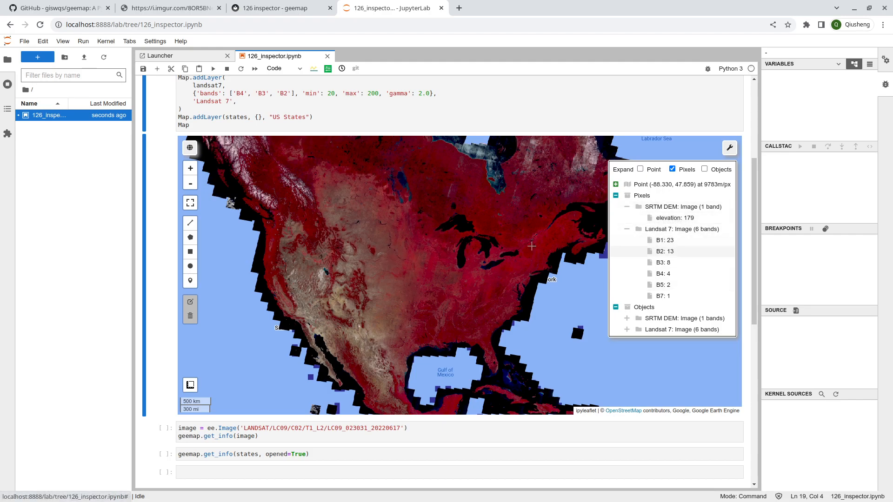
left_click(486, 201)
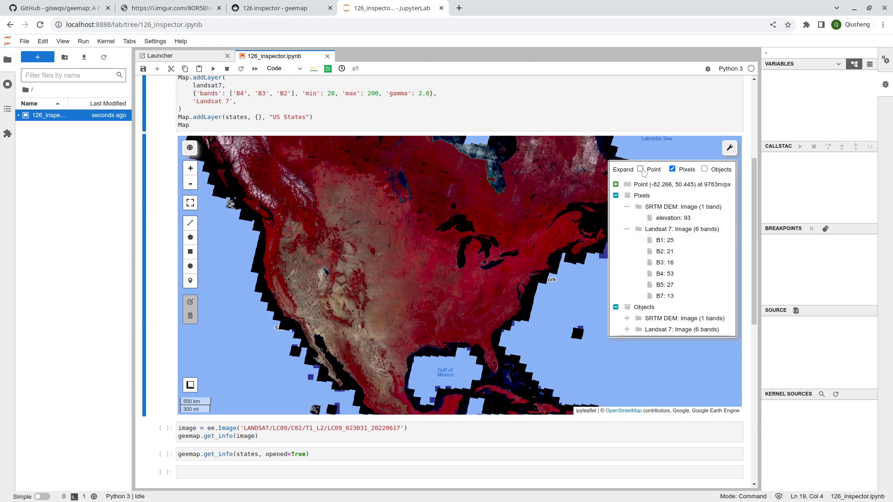
mouse_move(639, 170)
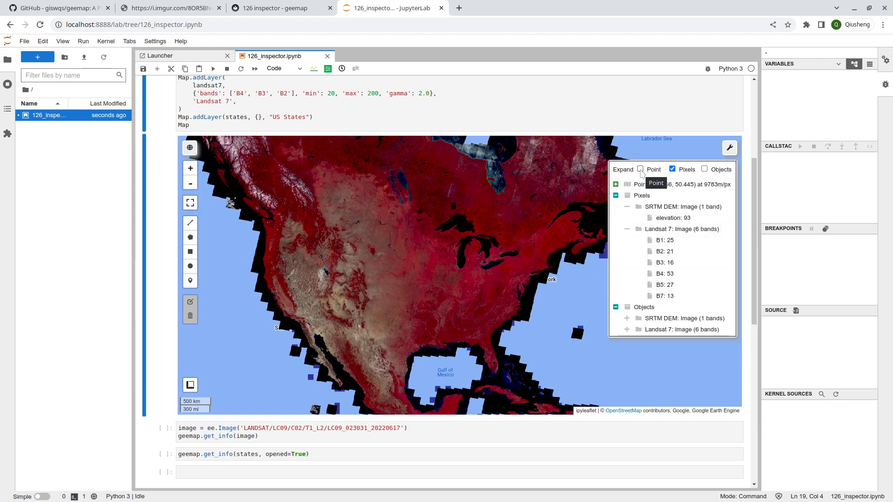
left_click(614, 184)
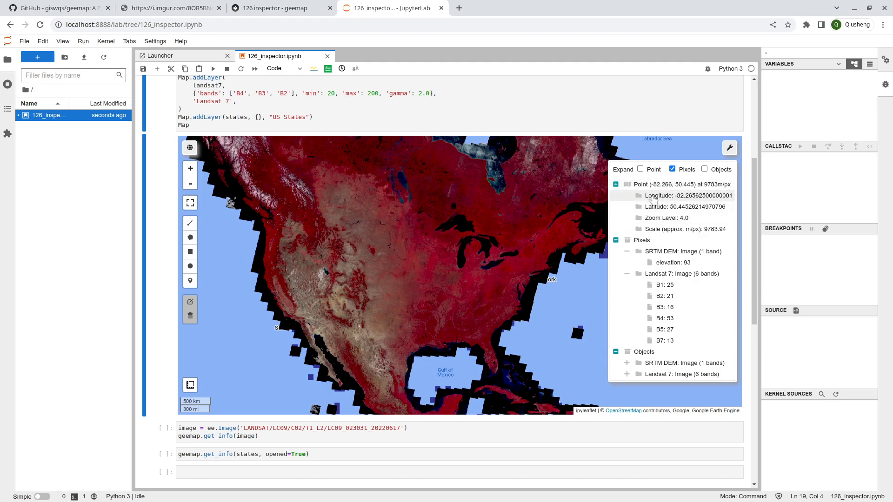
mouse_move(661, 210)
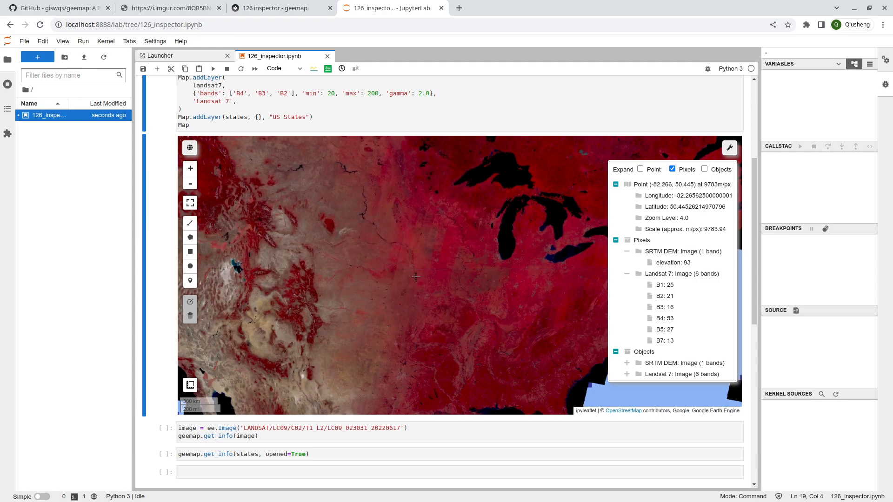
left_click(640, 169)
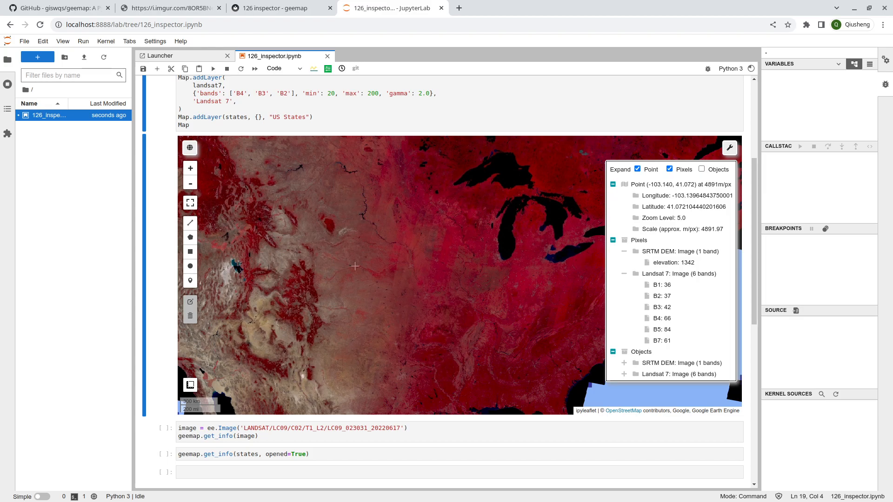
mouse_move(399, 268)
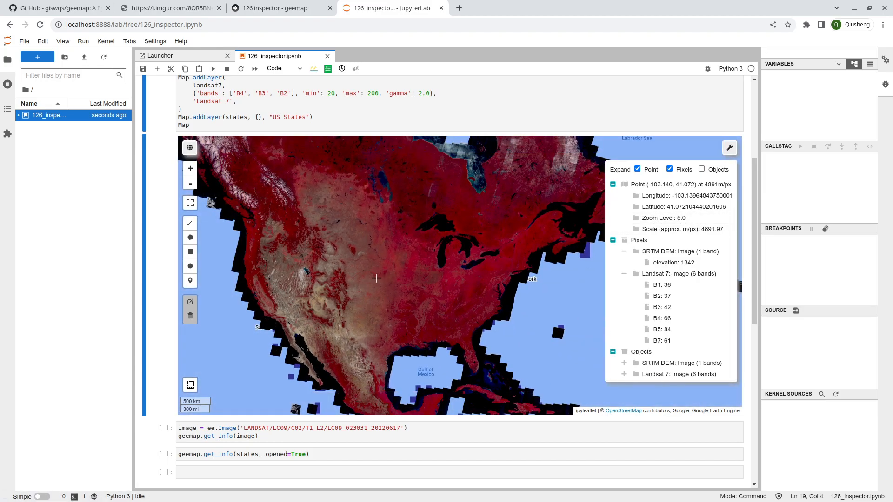
mouse_move(364, 265)
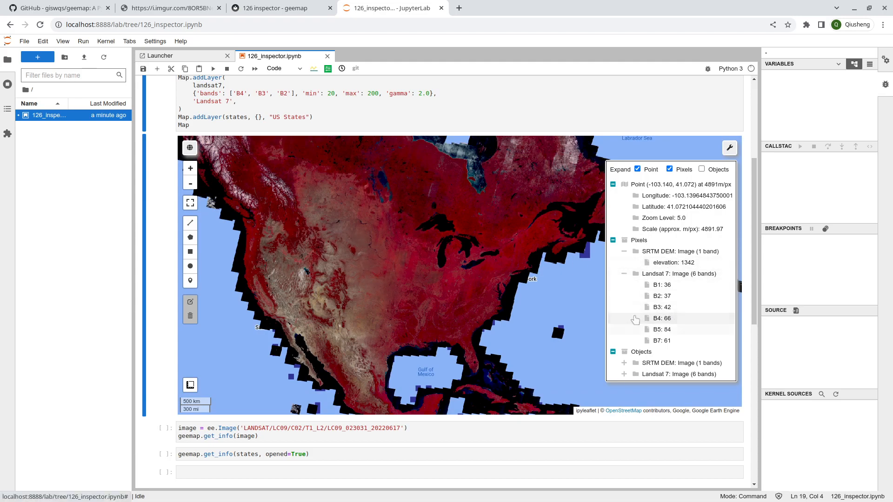
mouse_move(639, 329)
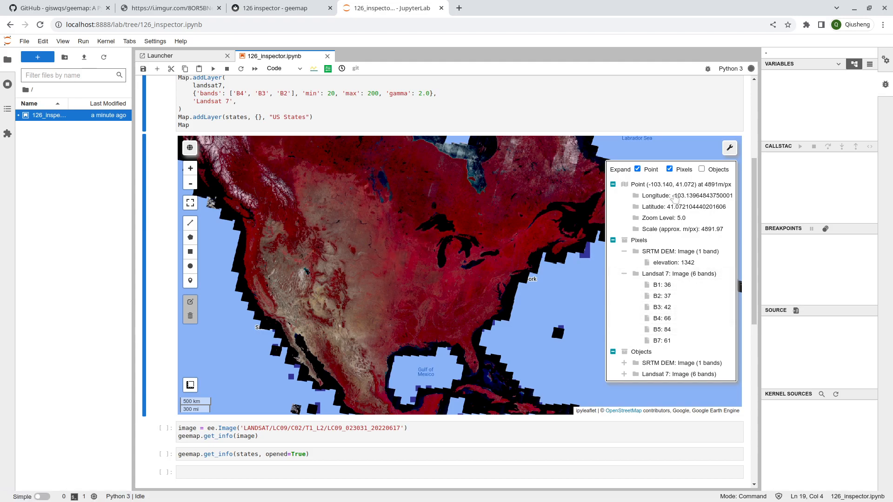
left_click(622, 148)
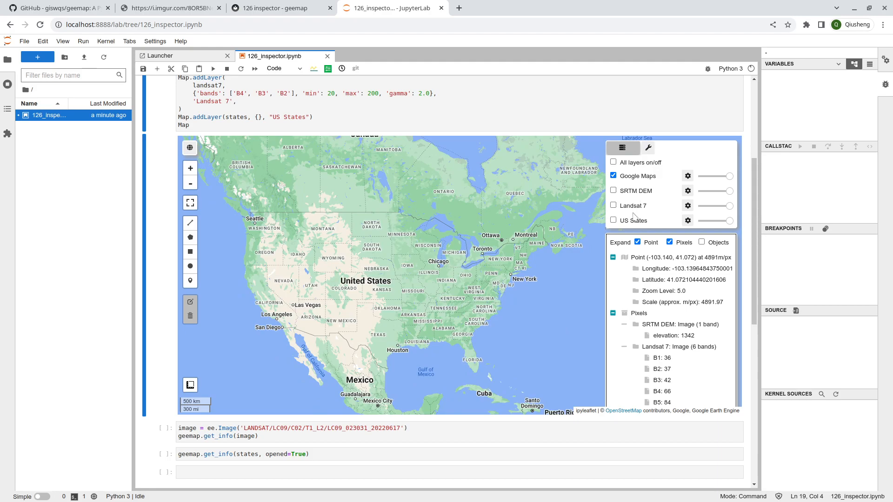
Show US States, switch Inspector to auto-expand objects instead of pixels, and inspect Texas.
left_click(613, 220)
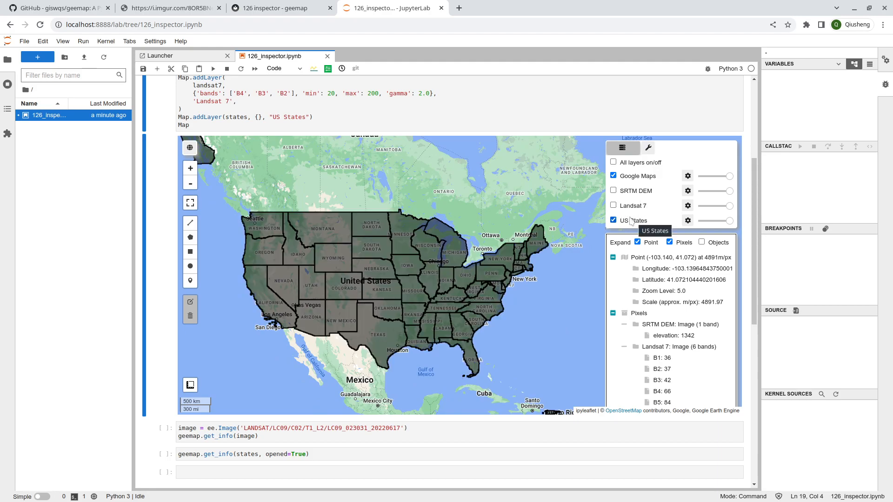
left_click(647, 147)
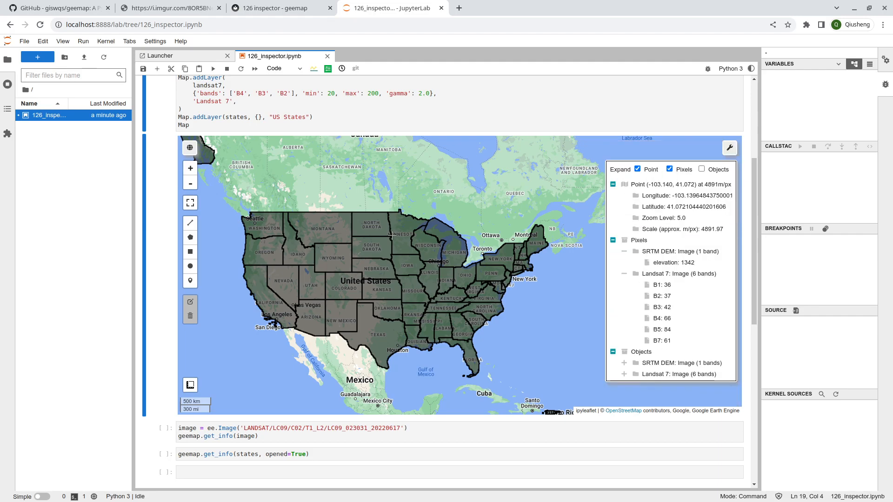
left_click(669, 169)
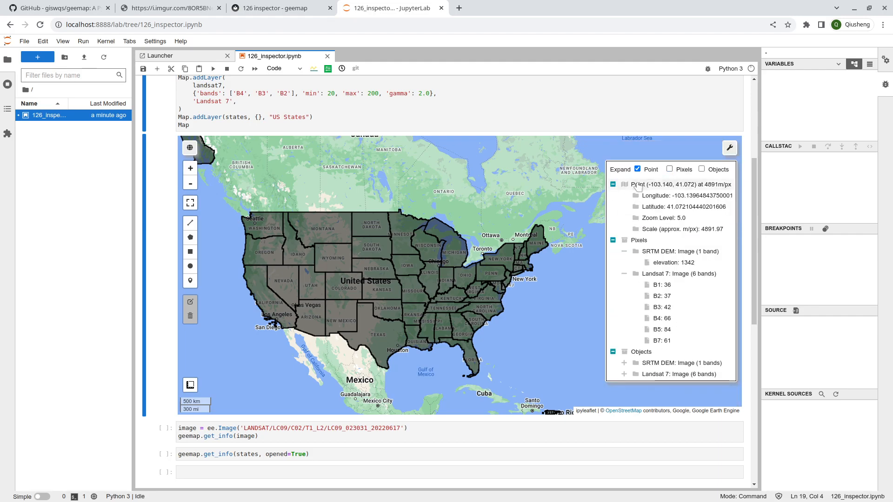
left_click(702, 169)
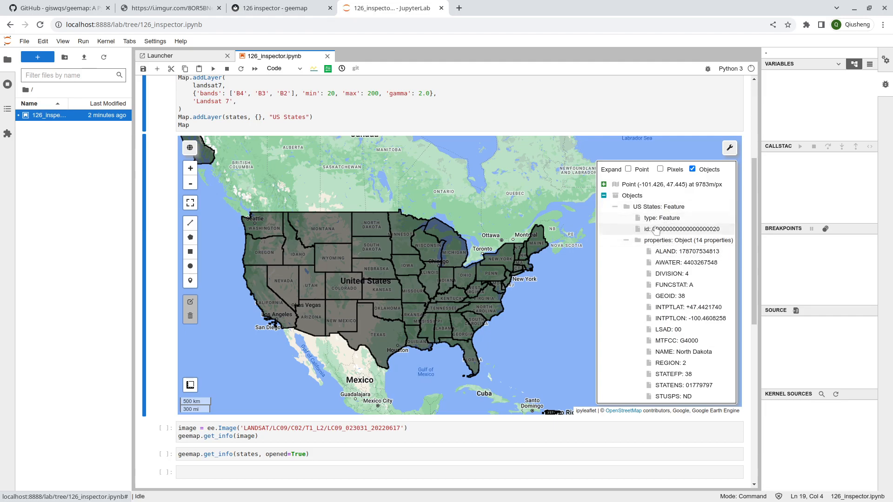
scroll("down", 3)
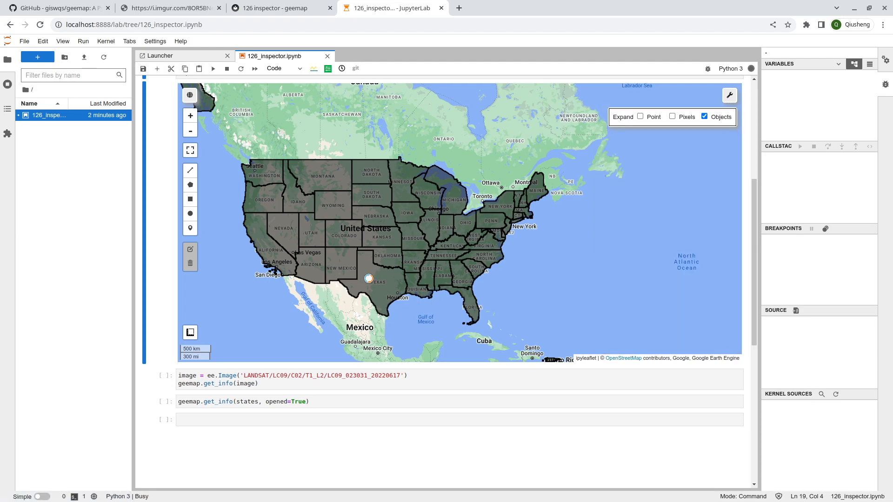
left_click(368, 279)
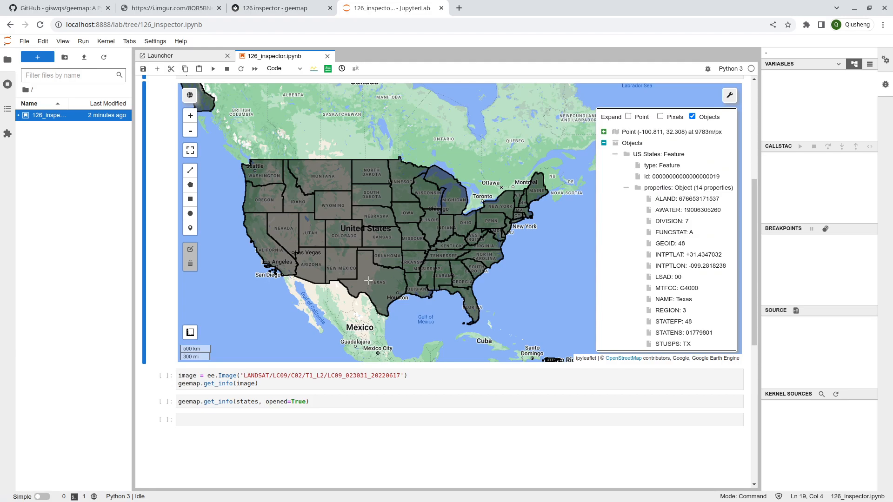
mouse_move(661, 254)
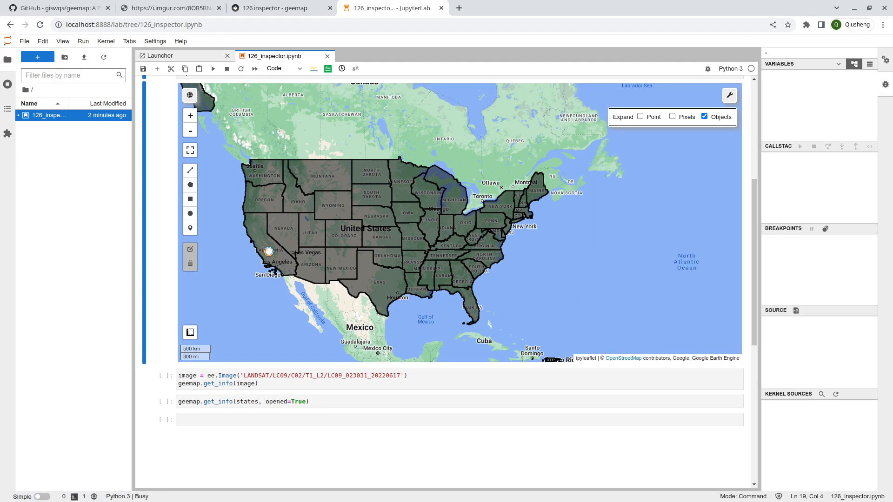
Inspect California, browse its feature properties such as INTPTLAT, and collapse the entry.
left_click(268, 251)
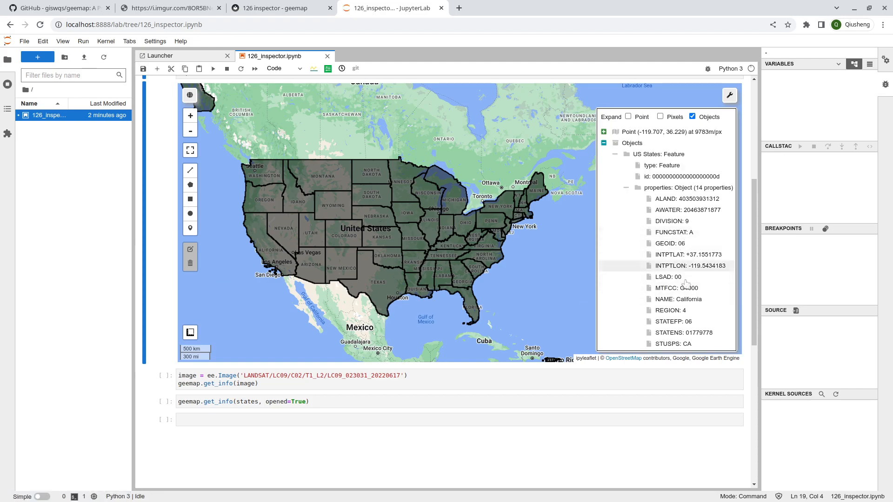
left_click(614, 154)
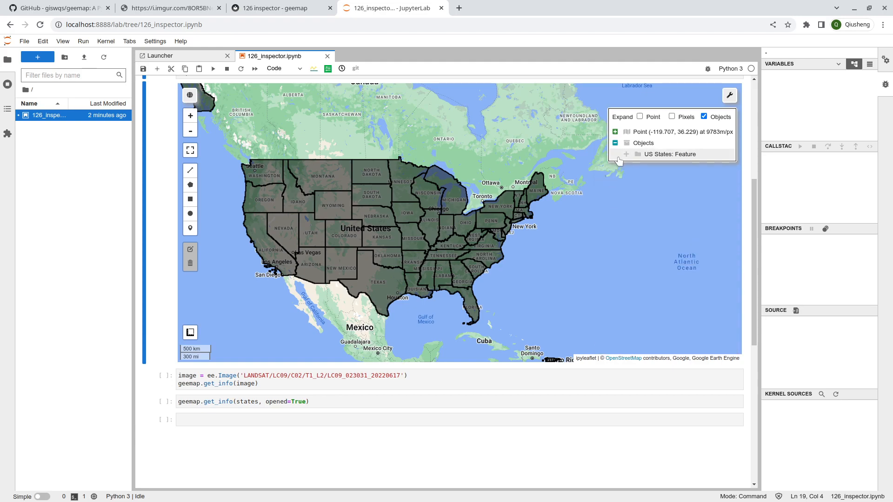
left_click(626, 154)
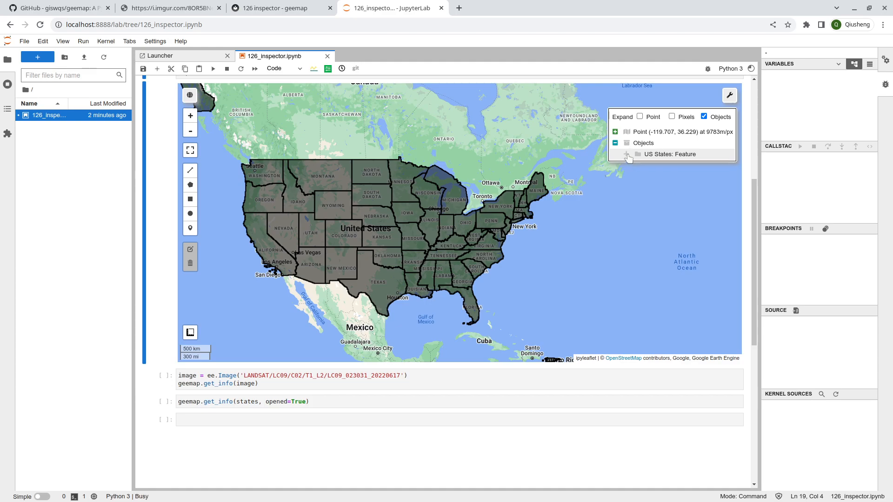
left_click(627, 155)
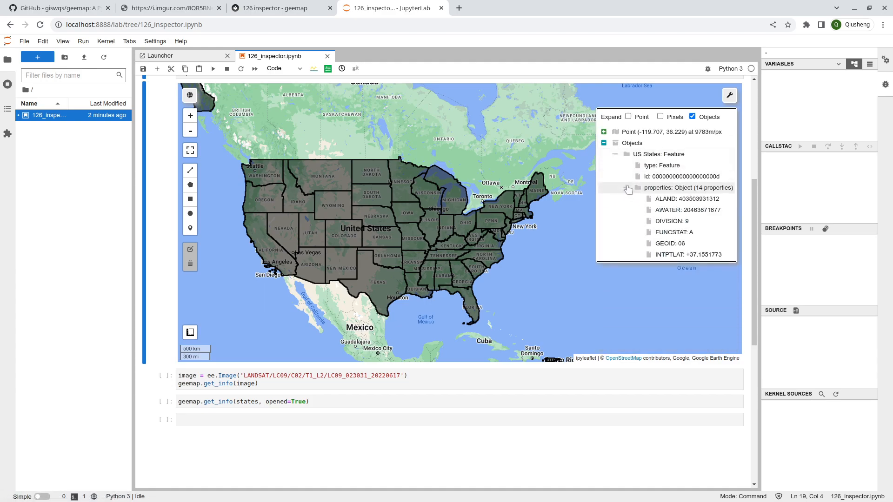
left_click(615, 154)
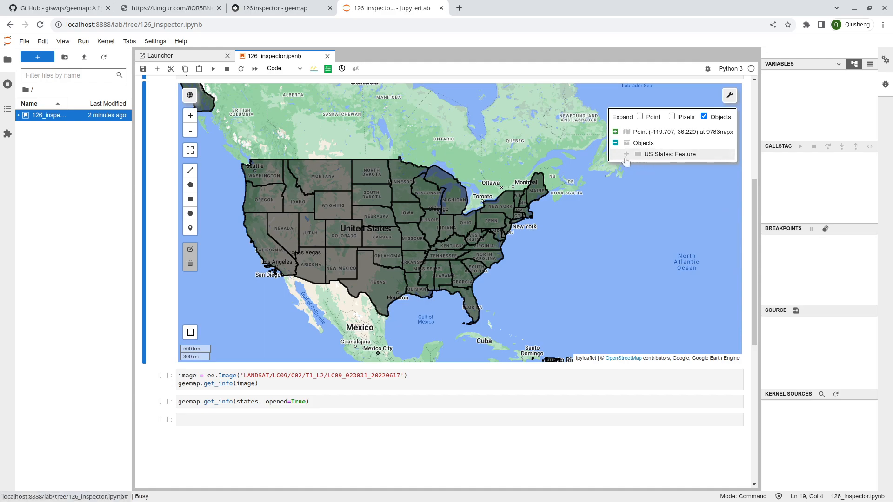
left_click(626, 154)
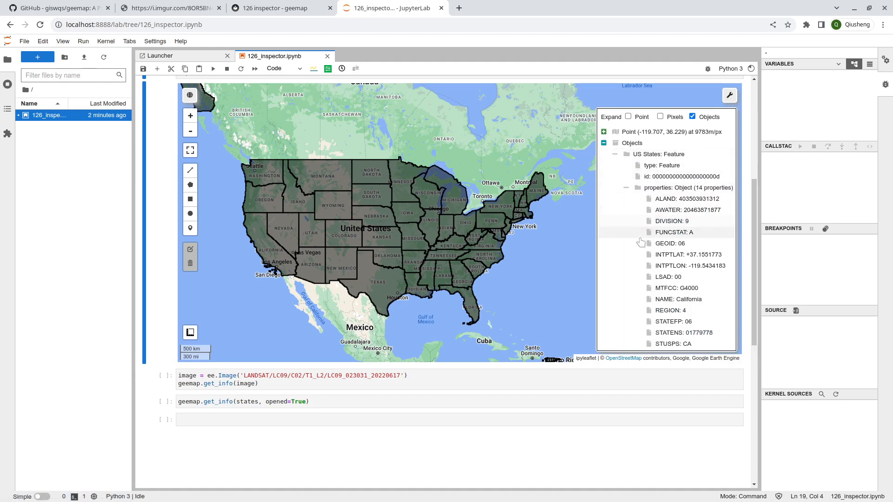
left_click(687, 254)
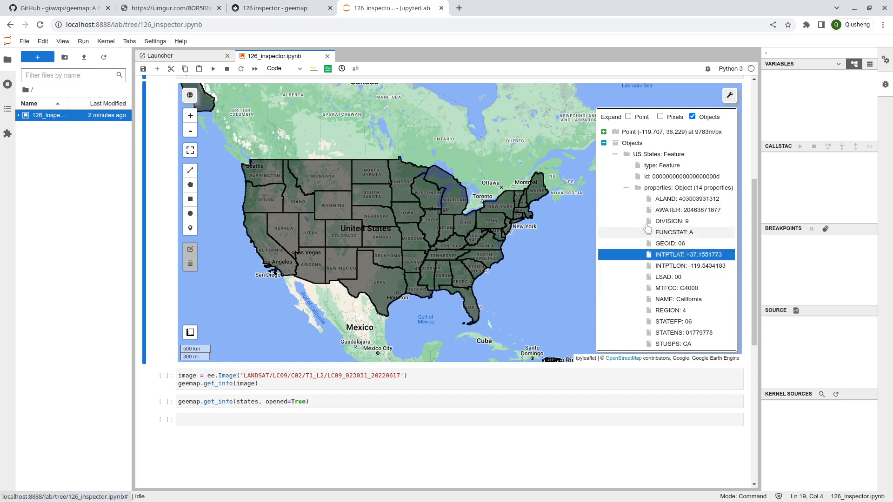
left_click(616, 154)
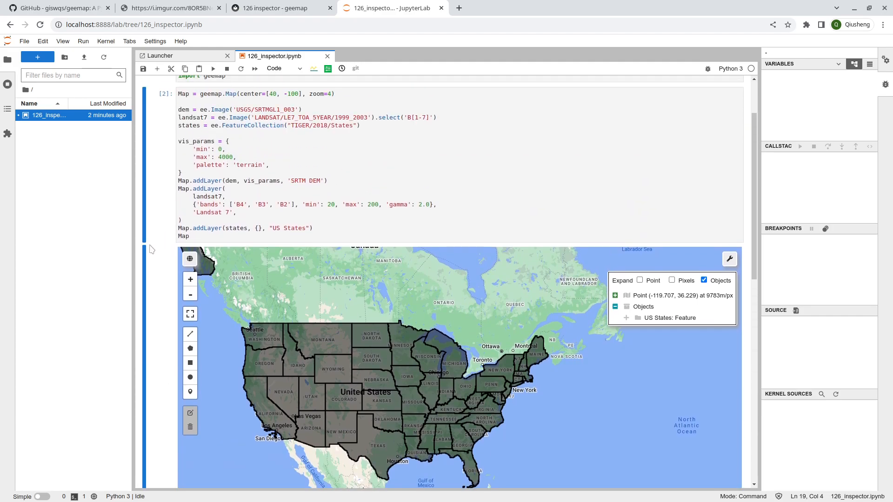
Comment out geemap.get_info(image) and enter image.getInfo() in a new cell.
scroll("down", 3)
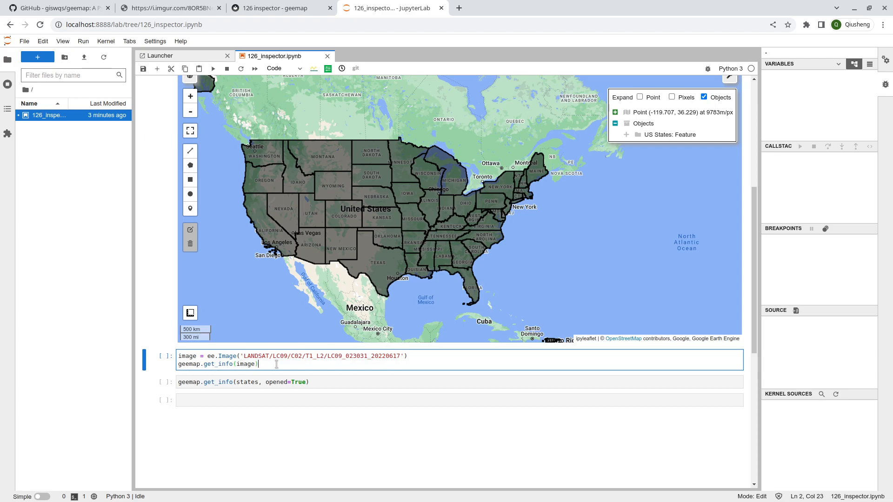
key("ctrl+/")
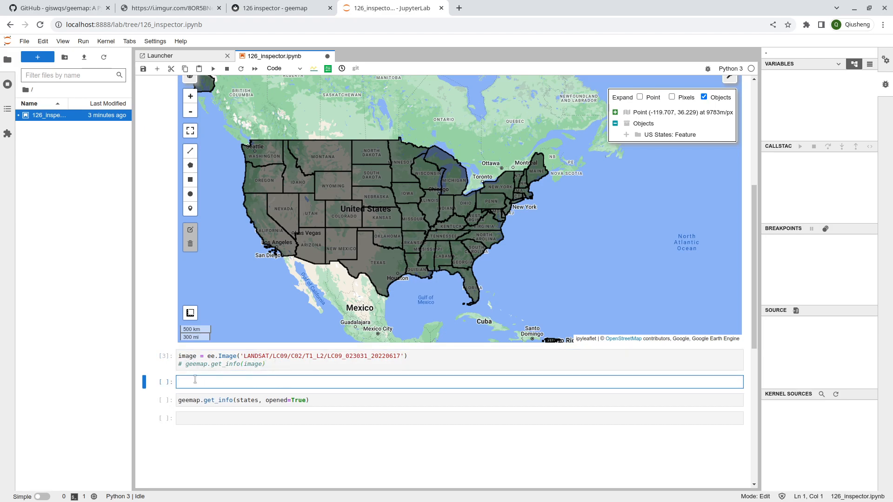
type("image.")
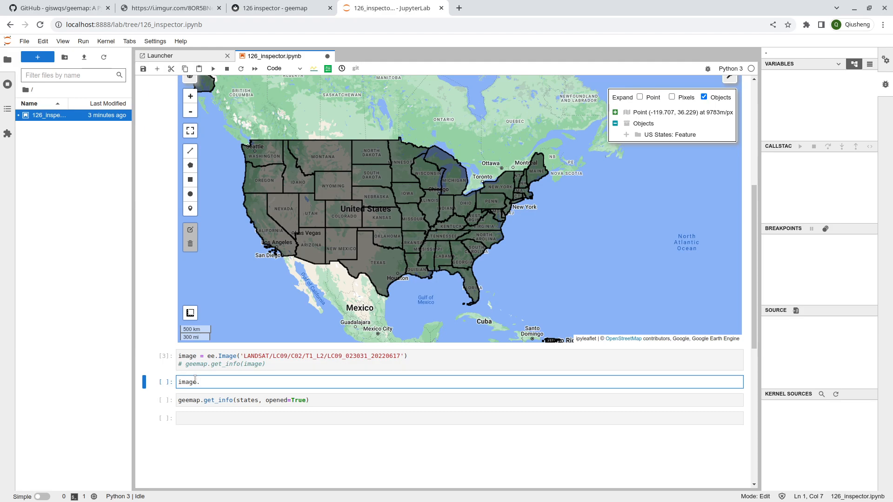
type("getInfo()")
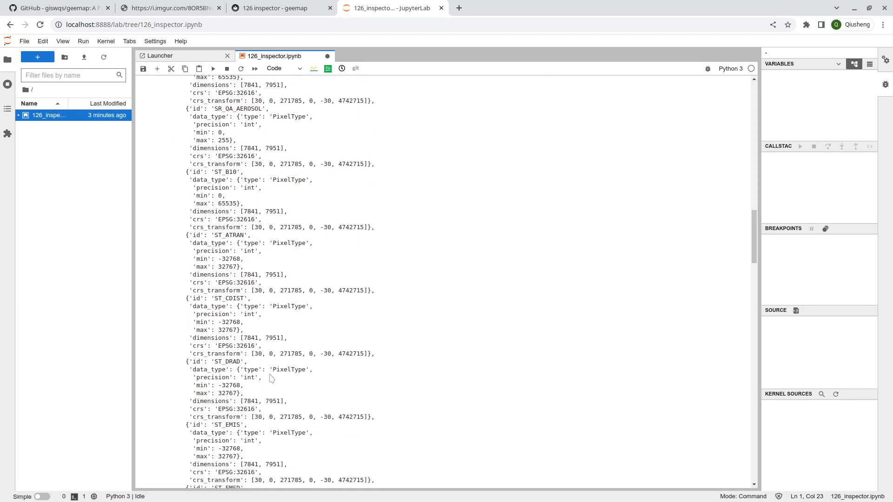
Scroll through the raw getInfo dictionary, selecting its first properties lines.
scroll("down", 3)
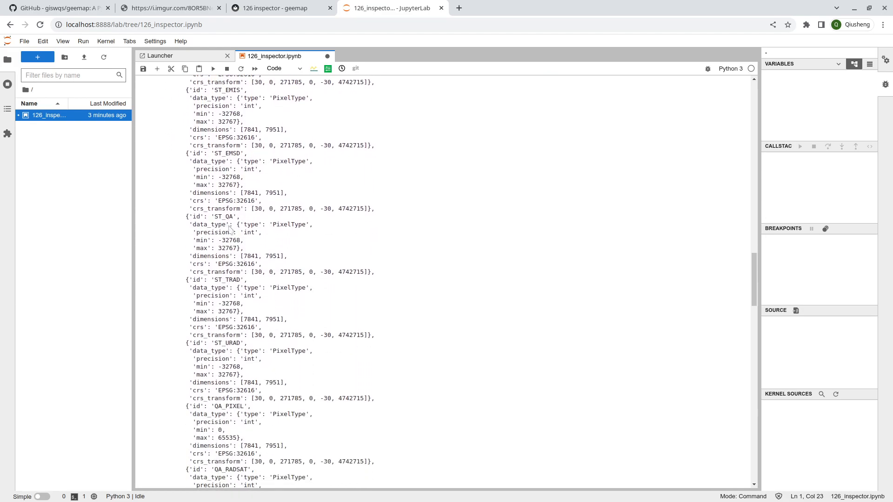
scroll("down", 3)
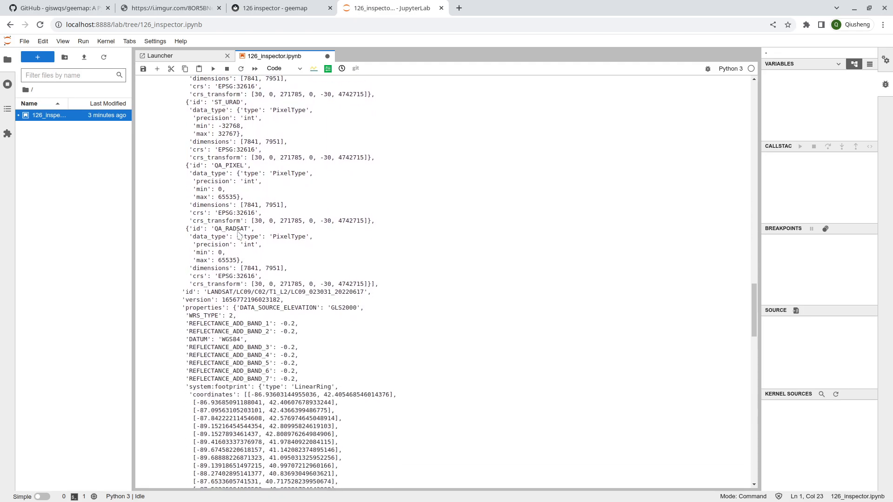
scroll("down", 3)
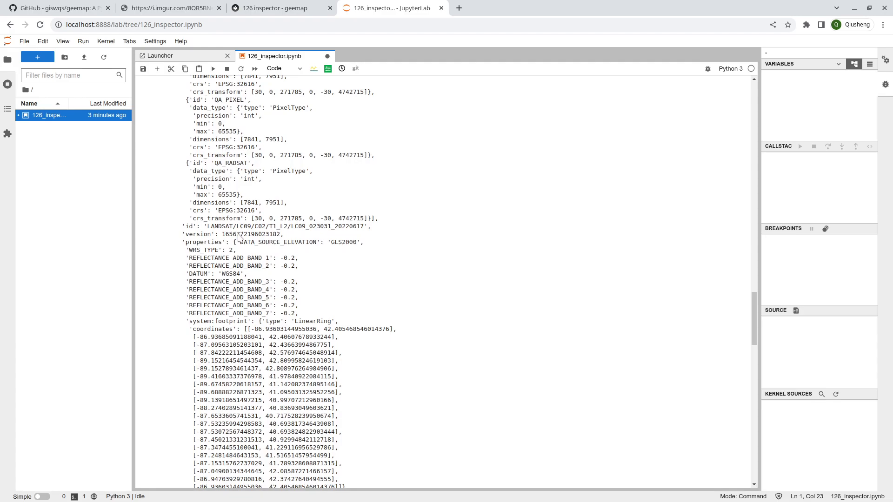
left_click_drag(240, 241, 298, 305)
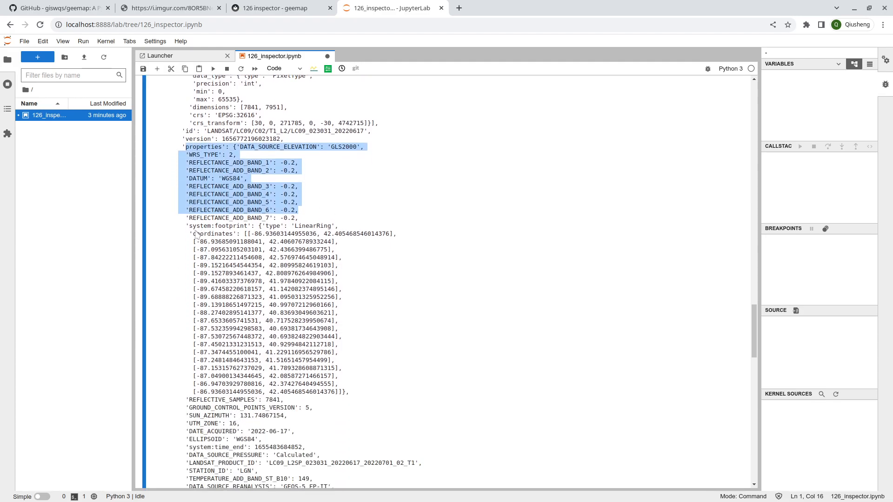
scroll("down", 3)
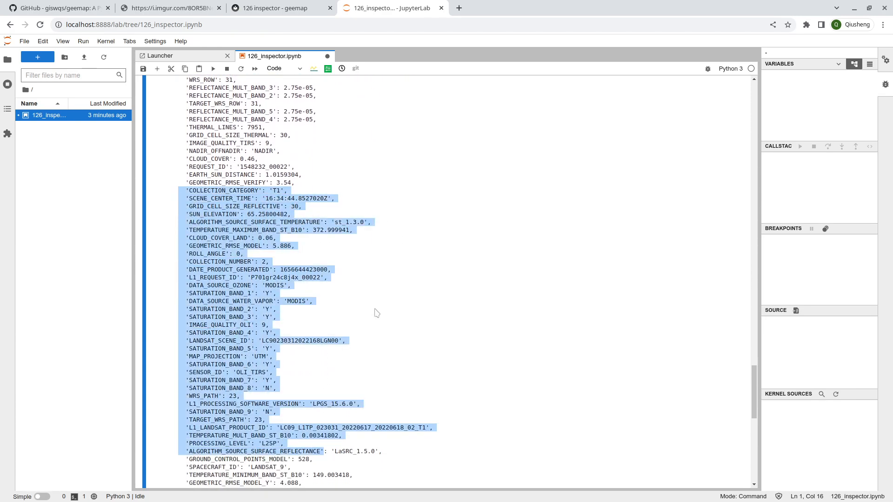
scroll("down", 3)
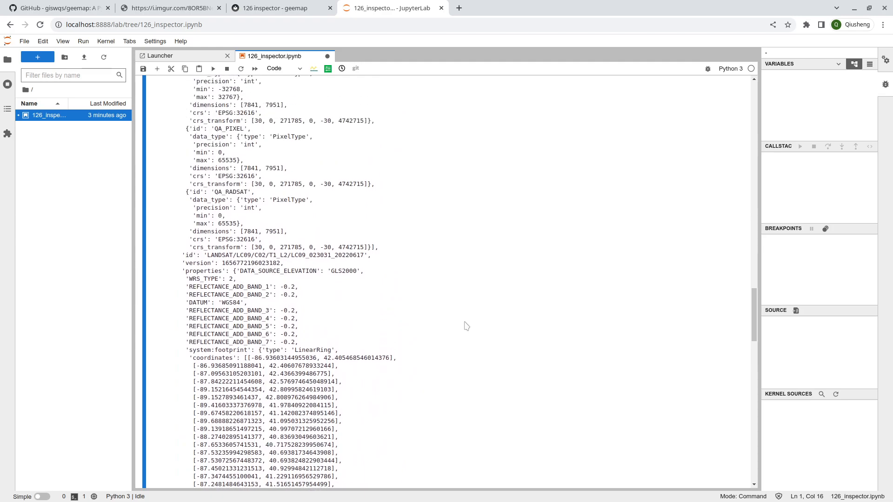
scroll("down", 3)
type("geemap.get_info(image)")
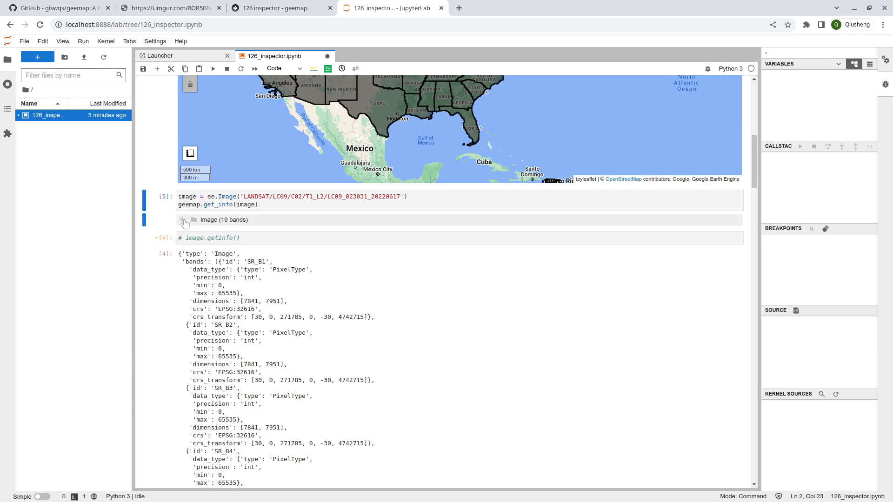
Expand the bands list and SR_B1's data type and dimensions, collapse them, then save.
left_click(183, 220)
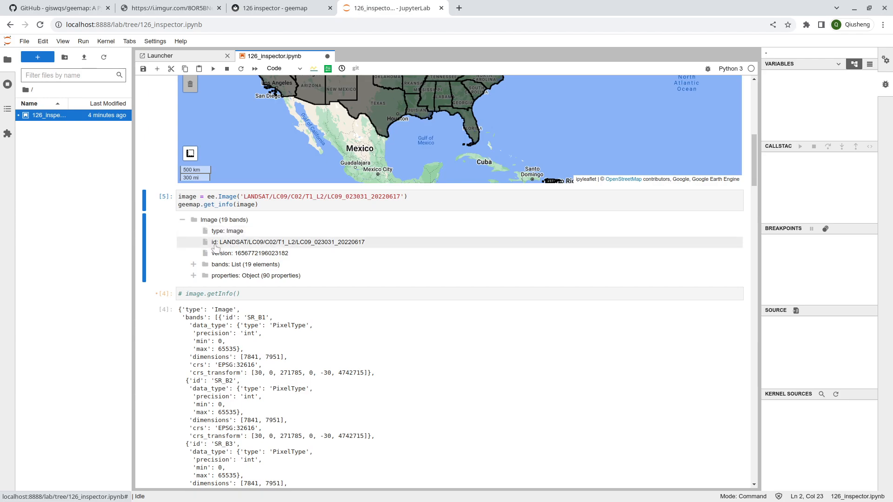
mouse_move(219, 246)
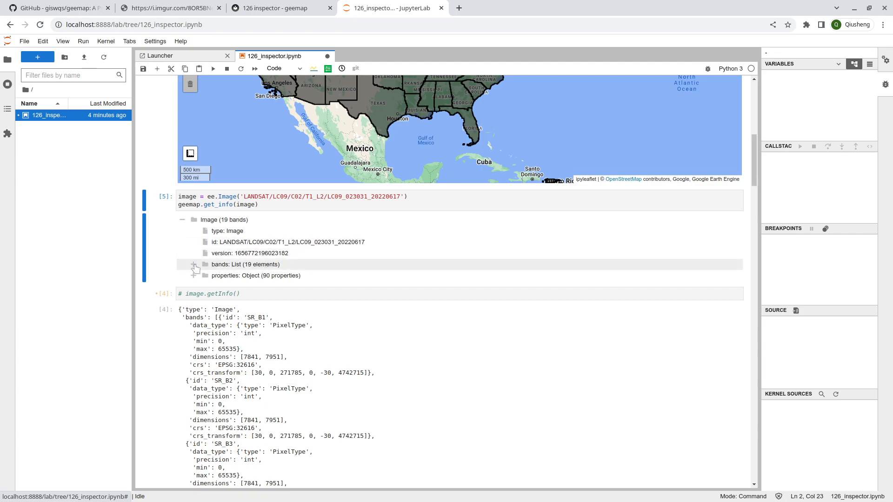
left_click(193, 264)
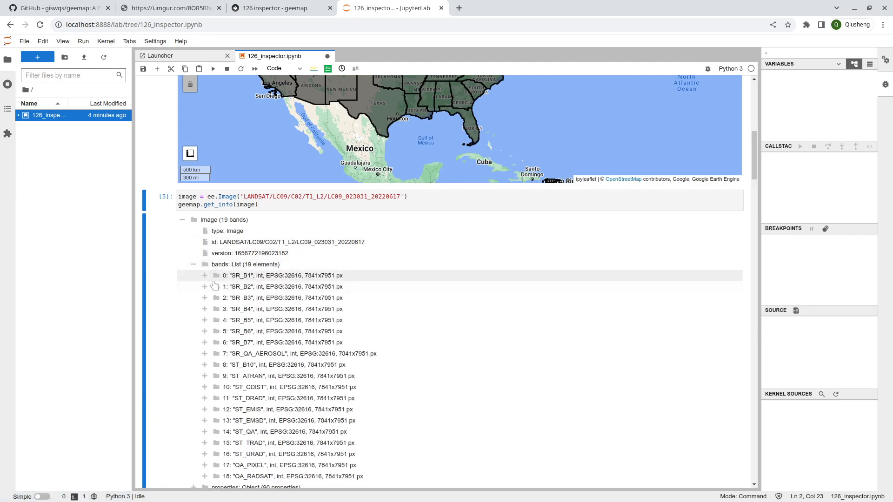
left_click(205, 275)
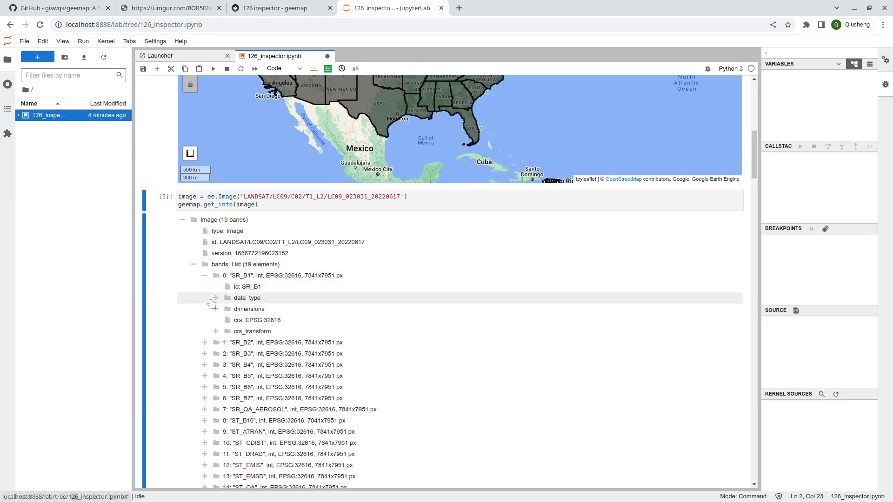
left_click(215, 298)
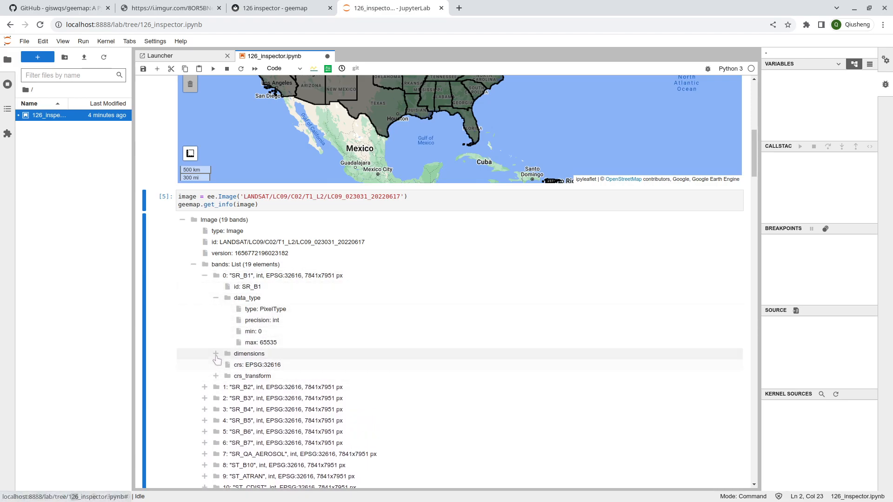
left_click(216, 353)
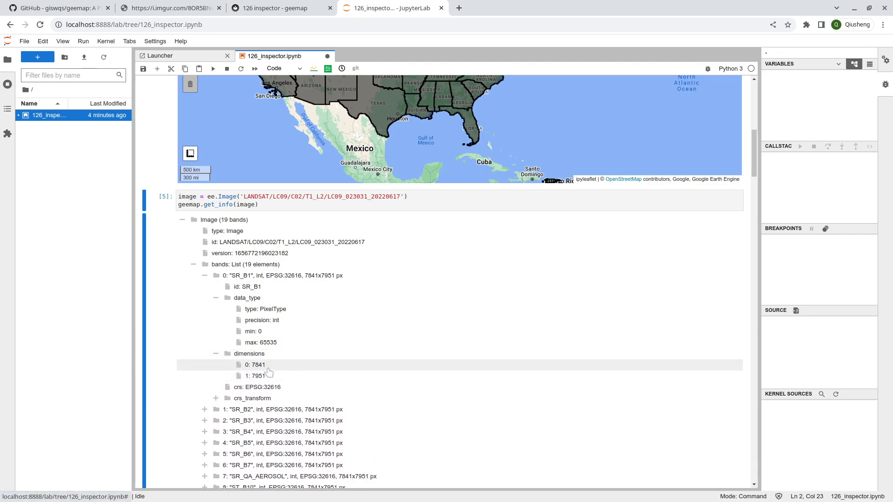
left_click(216, 297)
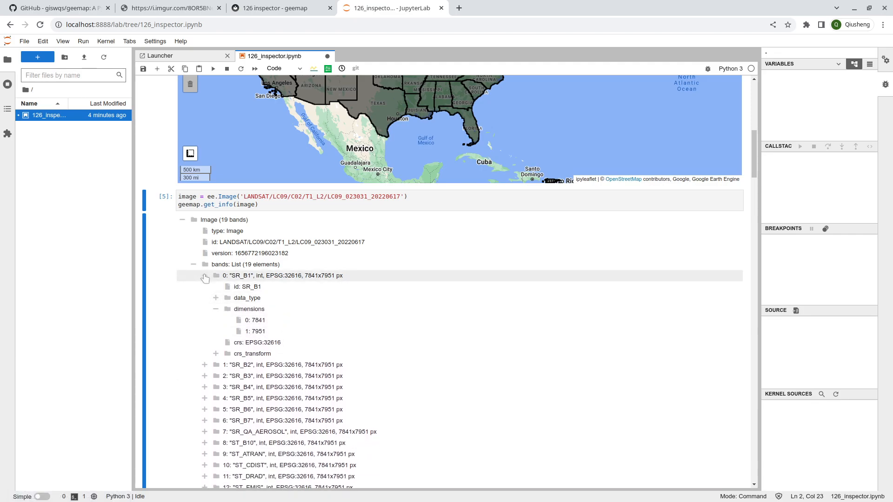
left_click(205, 275)
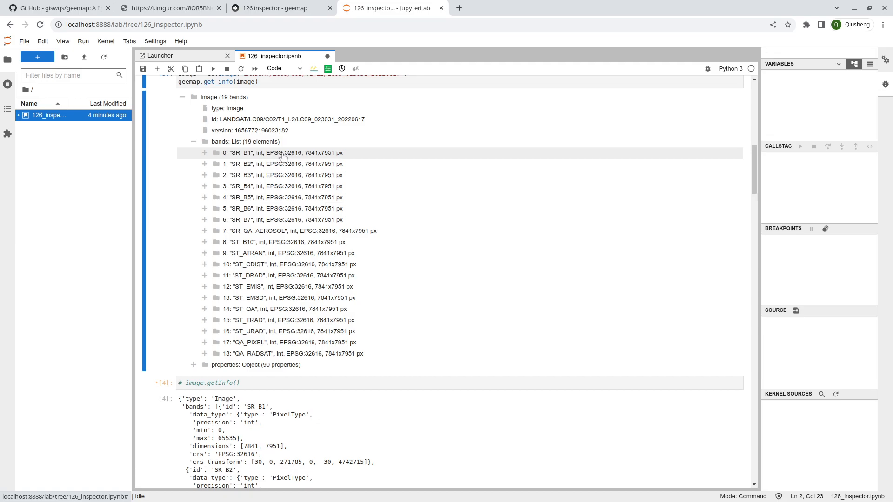
key("ctrl+s")
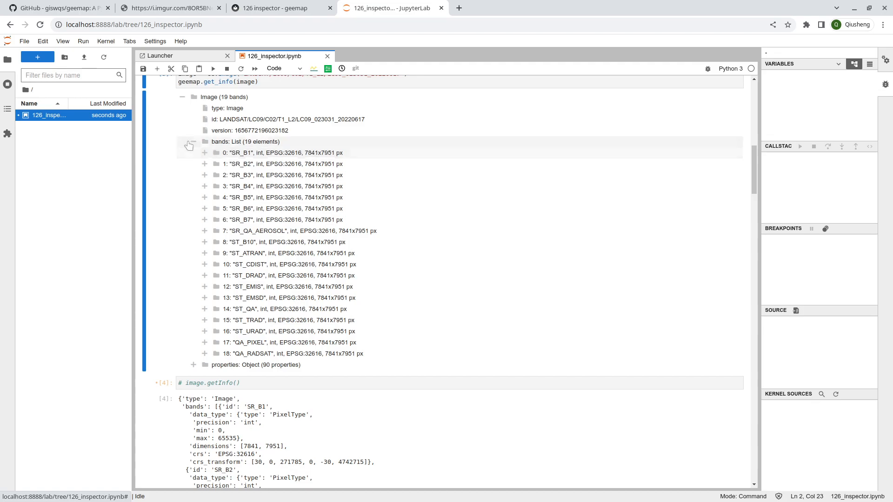
Open system:footprint and its first coordinate pair, then collapse the Image (19 bands) tree.
left_click(194, 142)
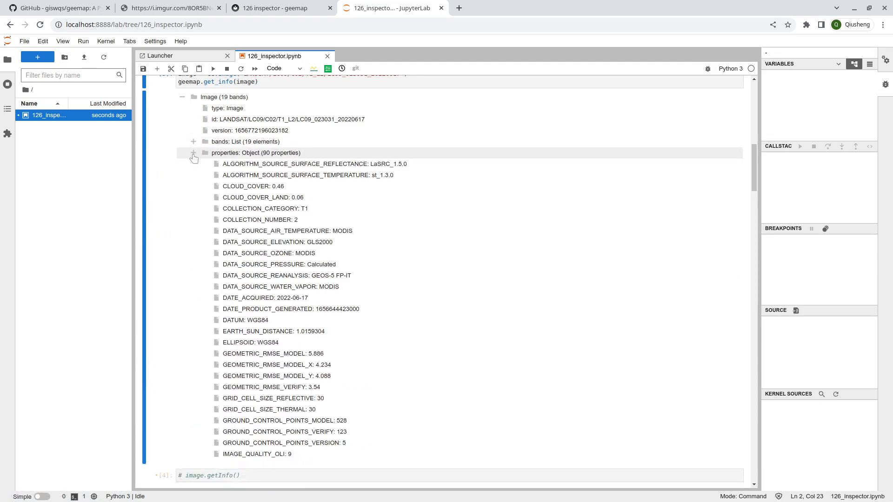
scroll("down", 3)
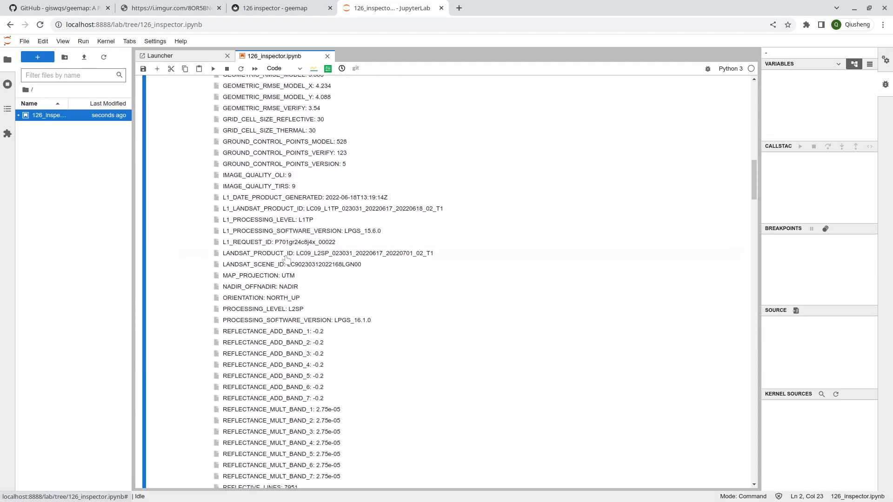
scroll("down", 3)
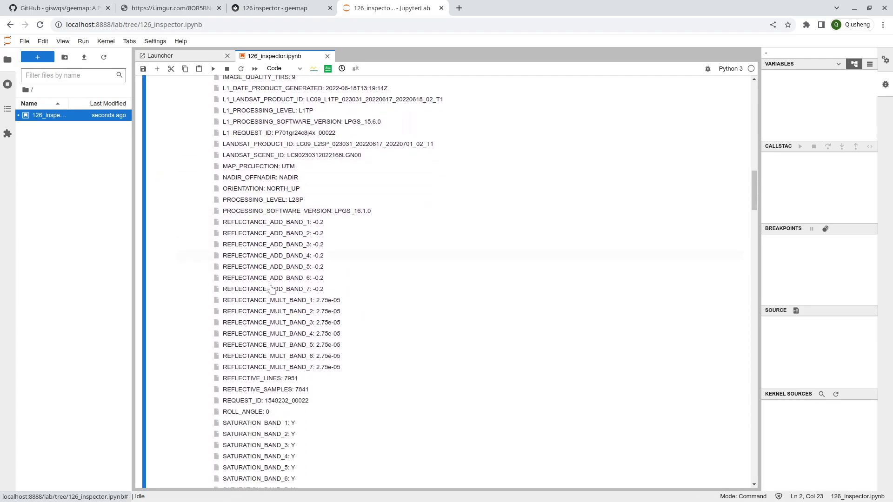
scroll("down", 3)
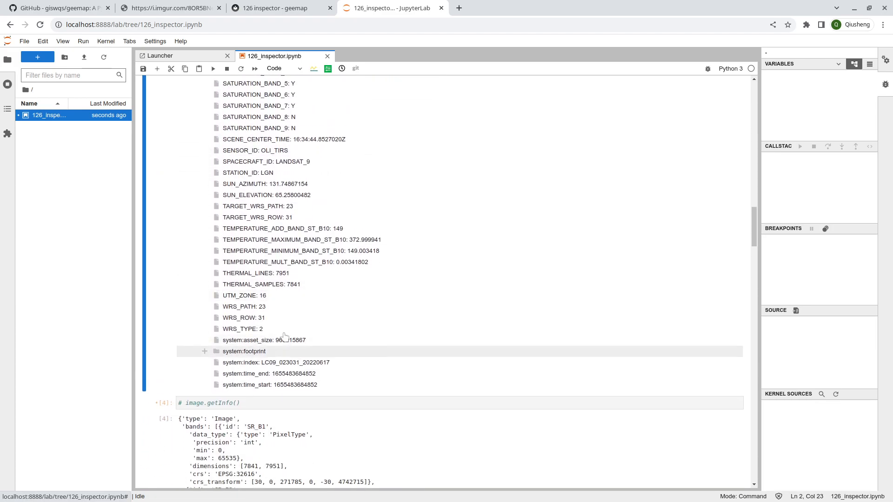
scroll("up", 3)
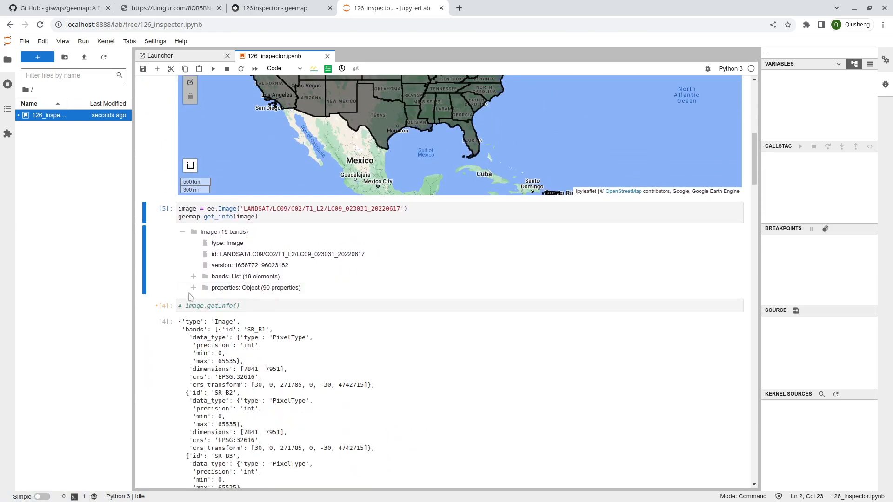
scroll("down", 3)
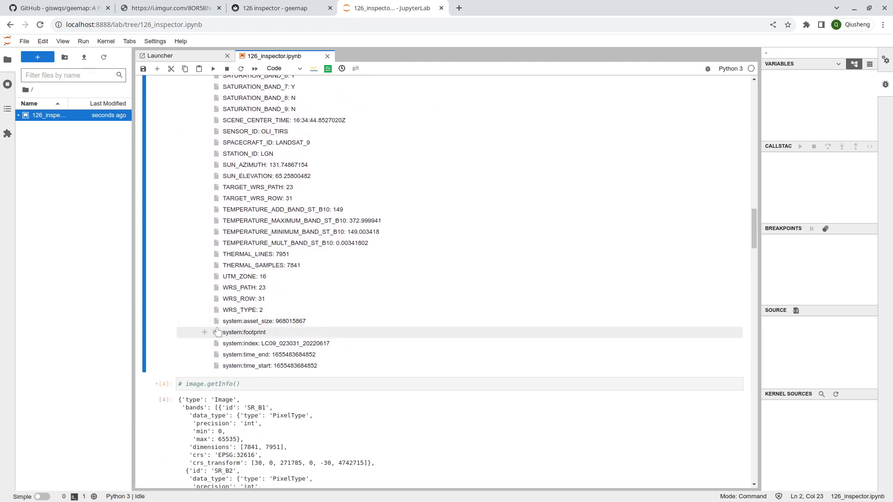
mouse_move(264, 320)
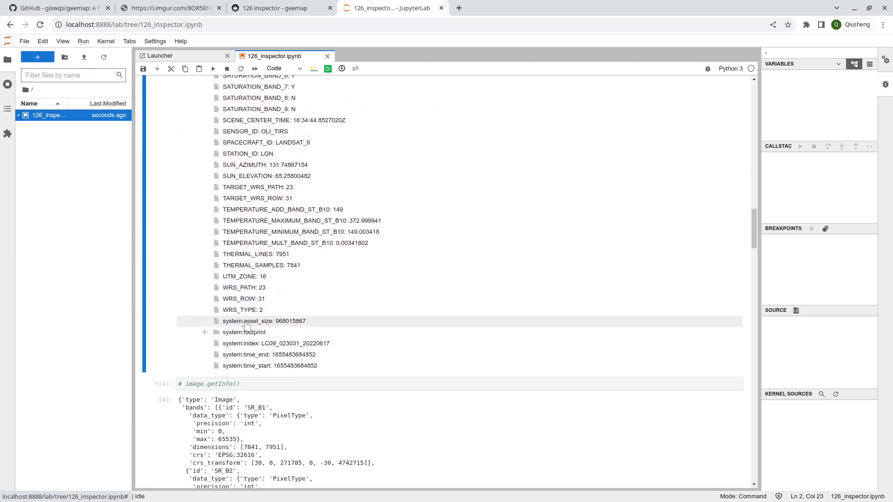
mouse_move(292, 321)
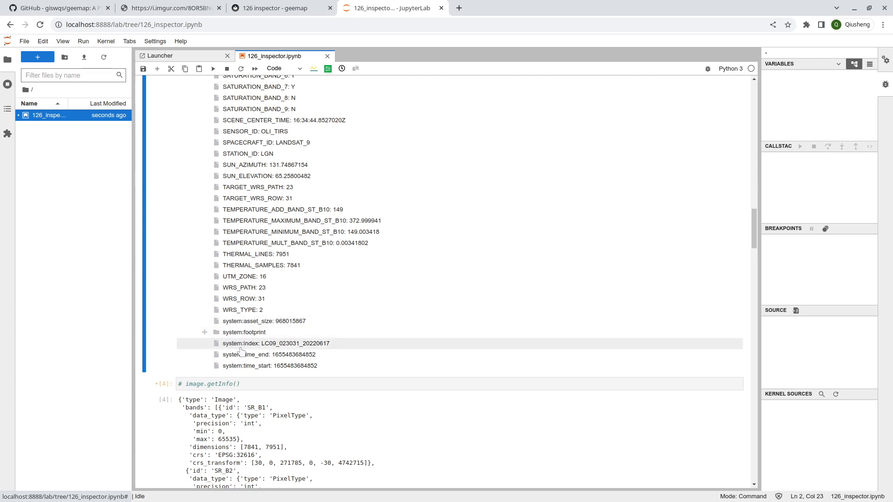
mouse_move(276, 347)
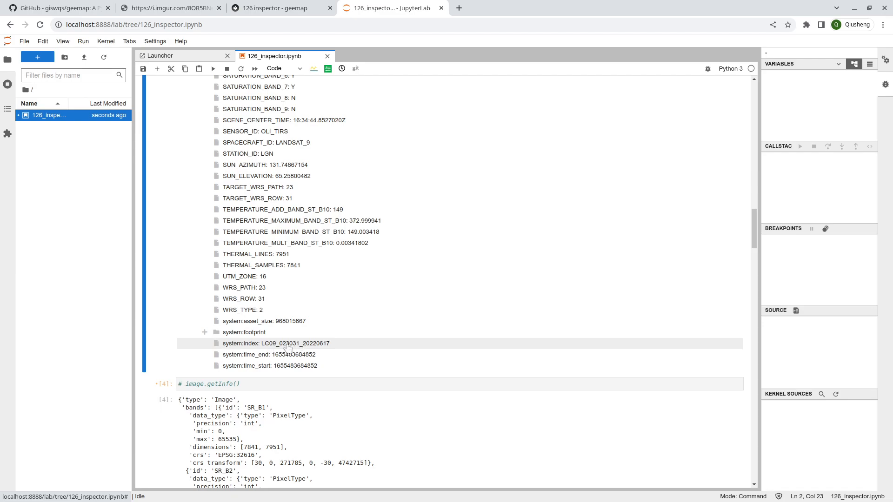
mouse_move(290, 353)
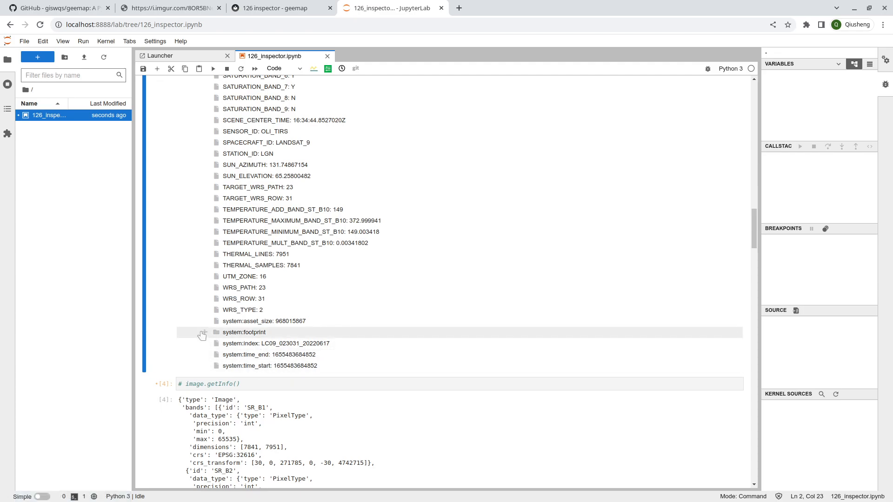
left_click(203, 332)
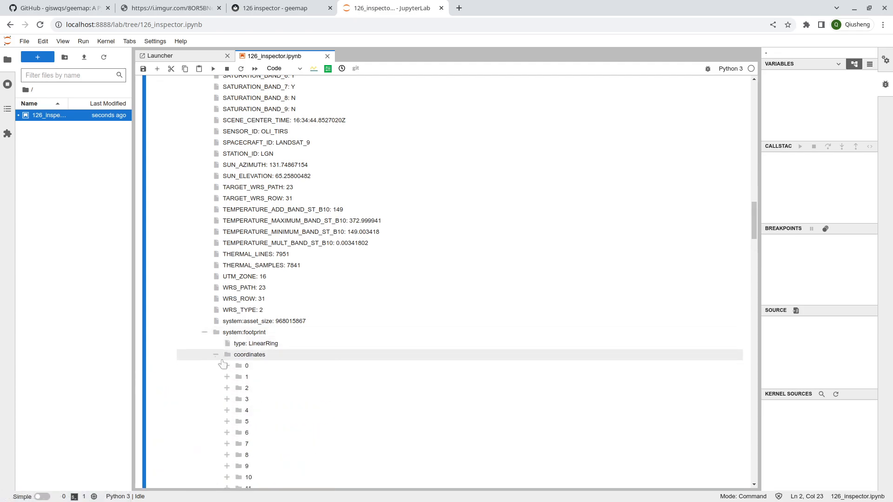
left_click(227, 366)
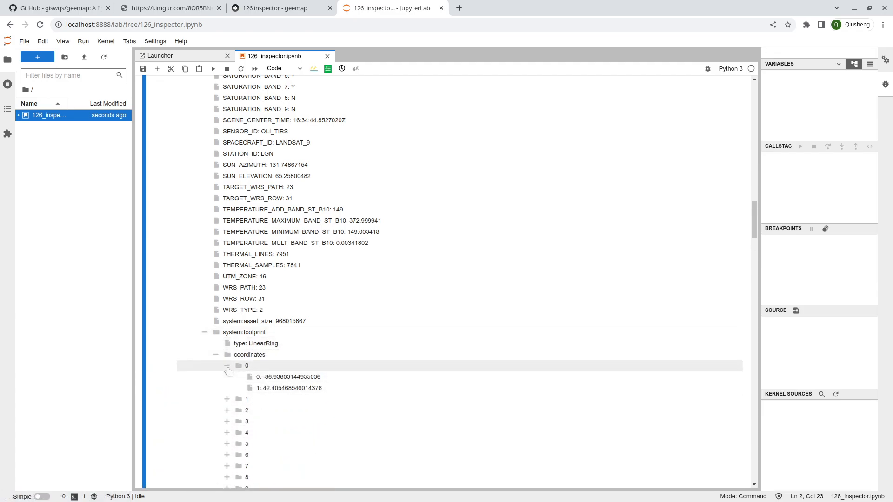
left_click(204, 332)
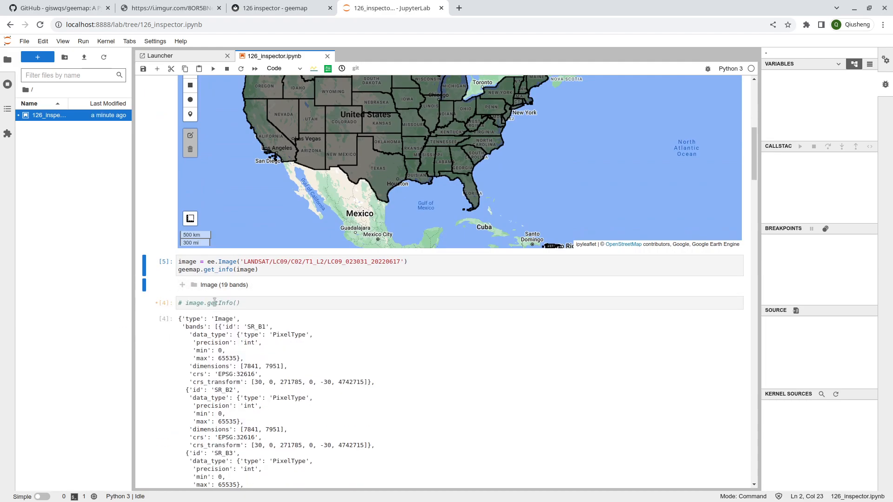
Toggle the Image (19 bands) tree open and closed, then scroll down.
left_click(182, 284)
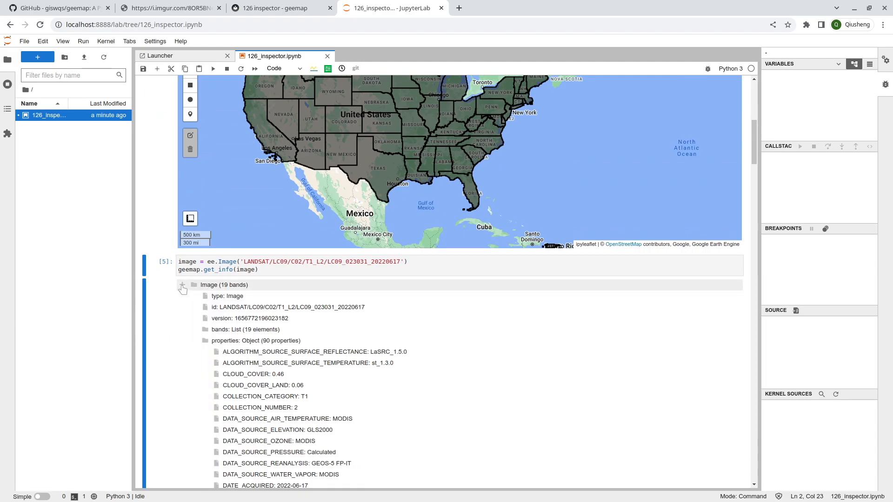
left_click(181, 285)
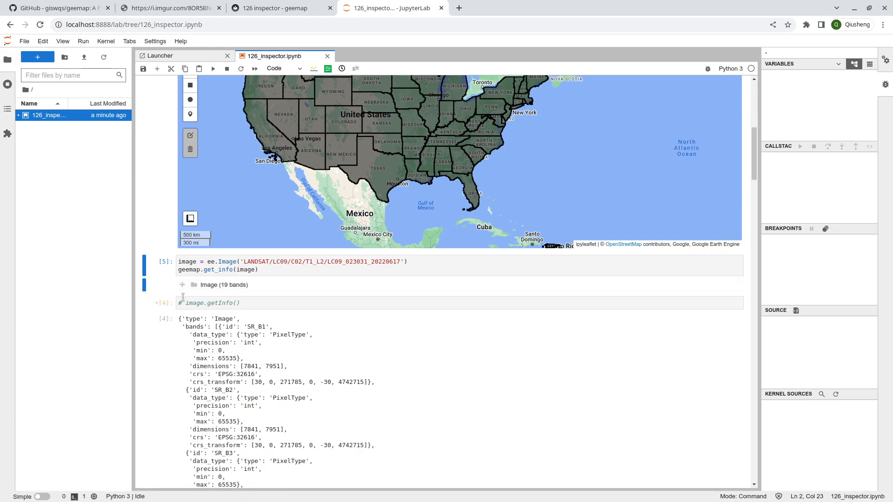
scroll("down", 3)
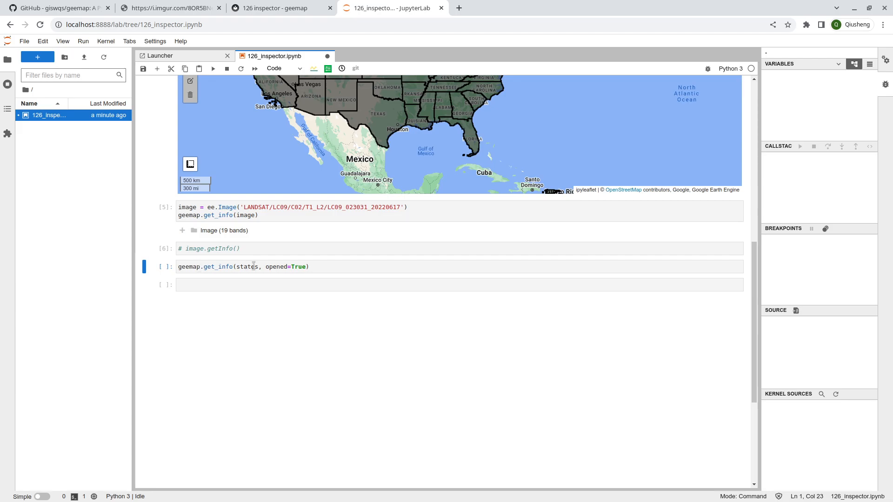
Run geemap.get_info(states), then begin editing the call to states.first().
left_click(251, 266)
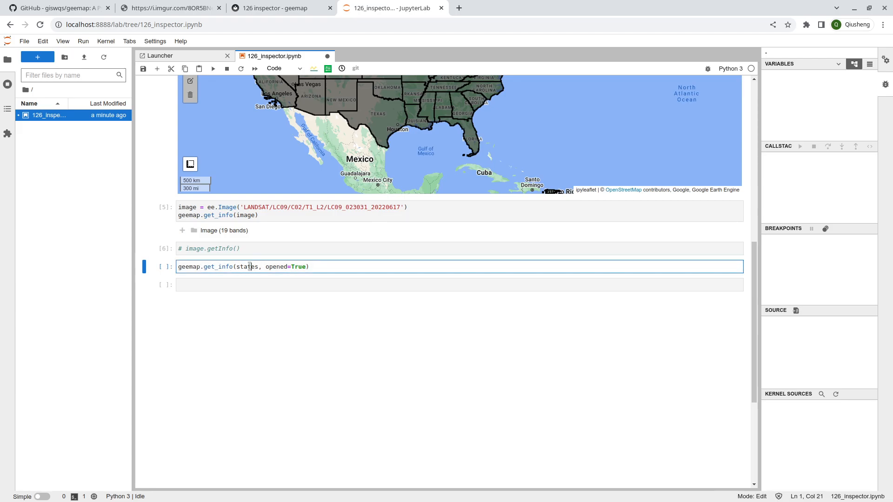
key("shift+Enter")
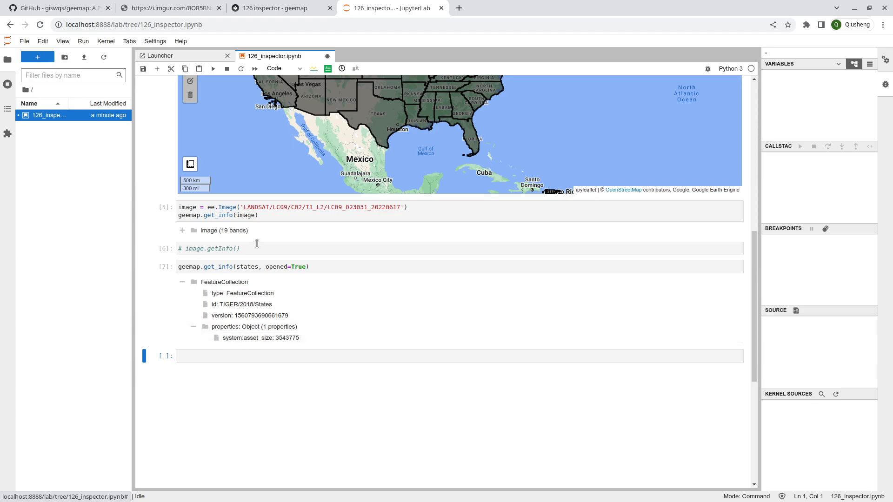
left_click(256, 267)
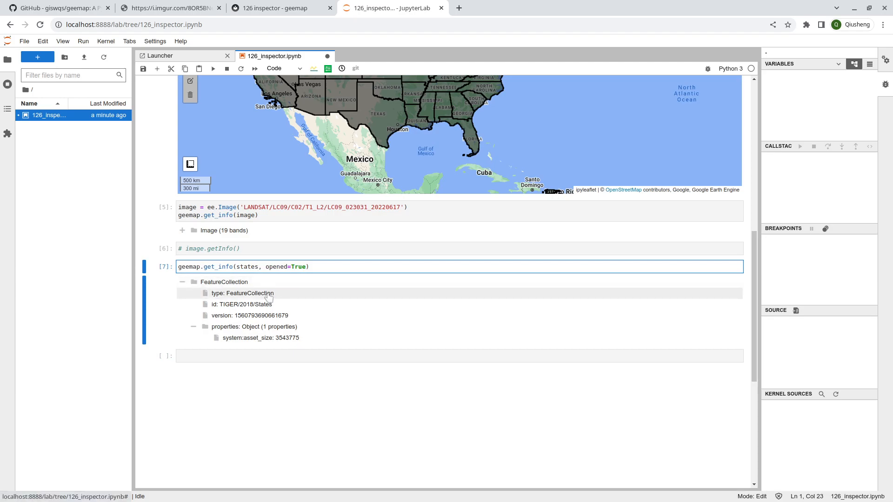
type(".first(")
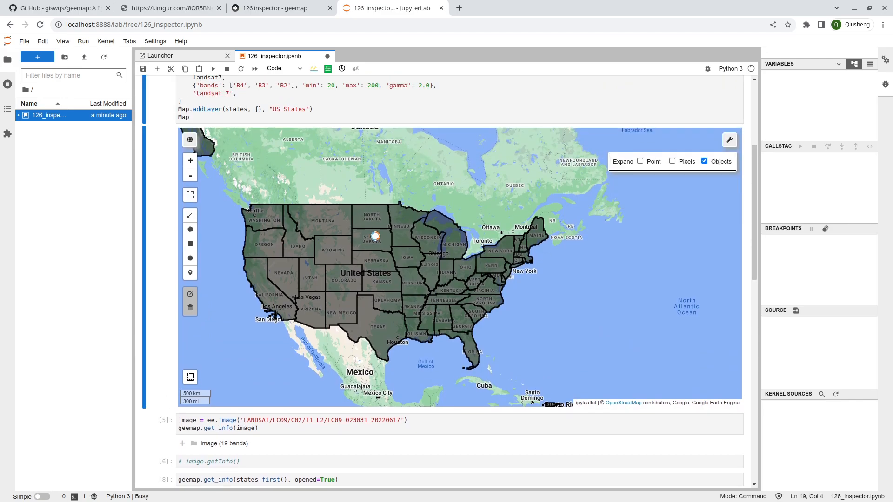
Click North Dakota with the Inspector to list its US States feature attributes.
left_click(375, 236)
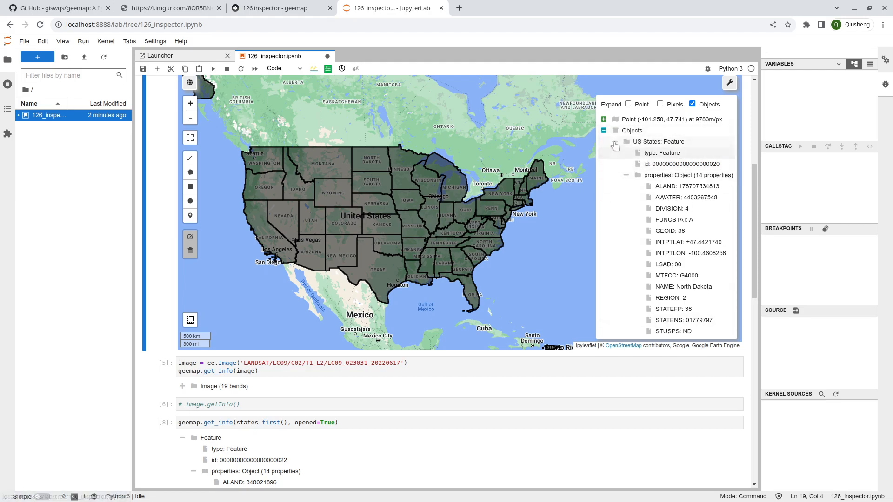
left_click(616, 145)
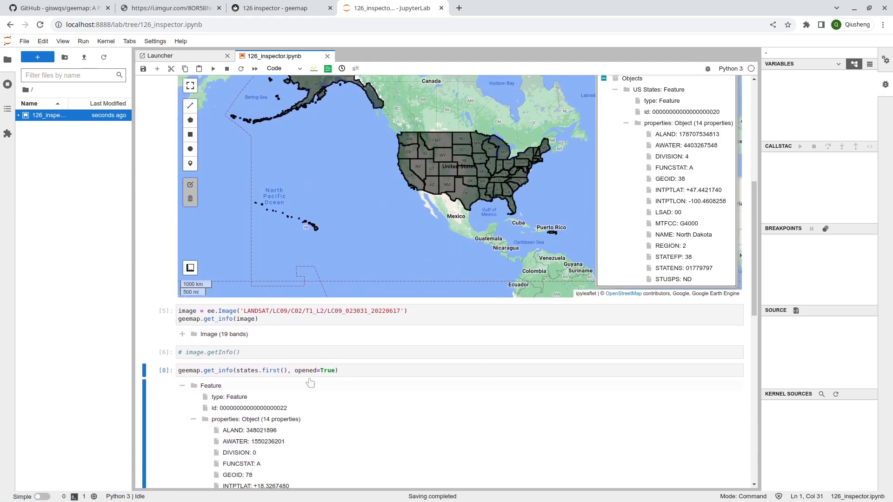
mouse_move(588, 307)
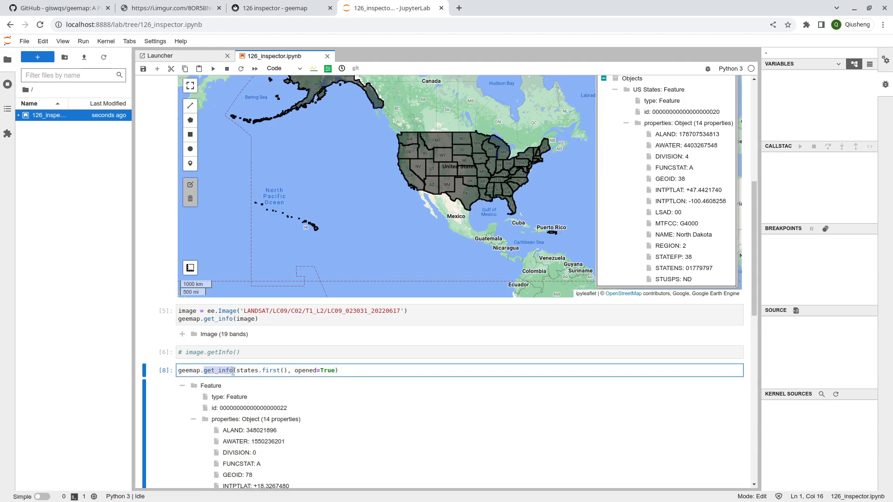
scroll("down", 3)
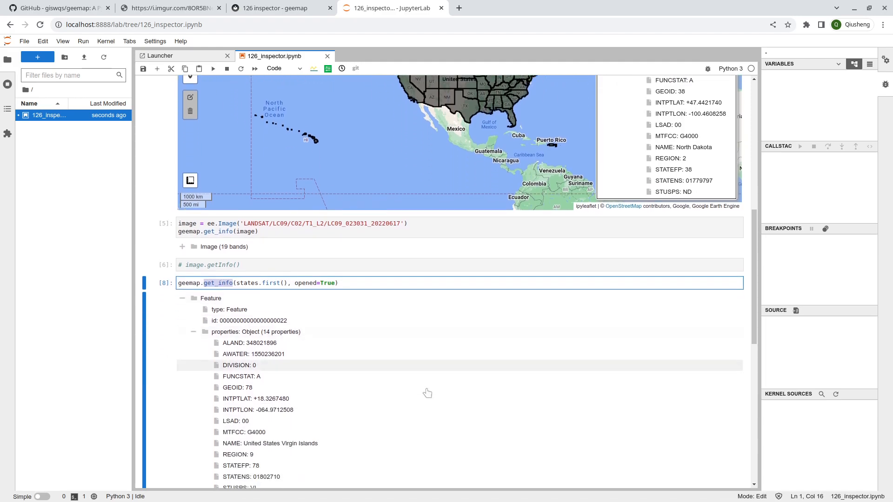
left_click(193, 331)
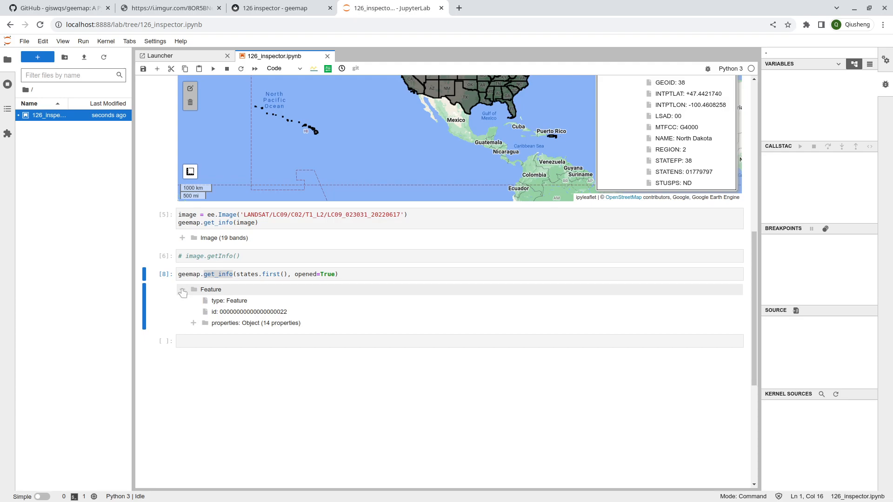
left_click(183, 289)
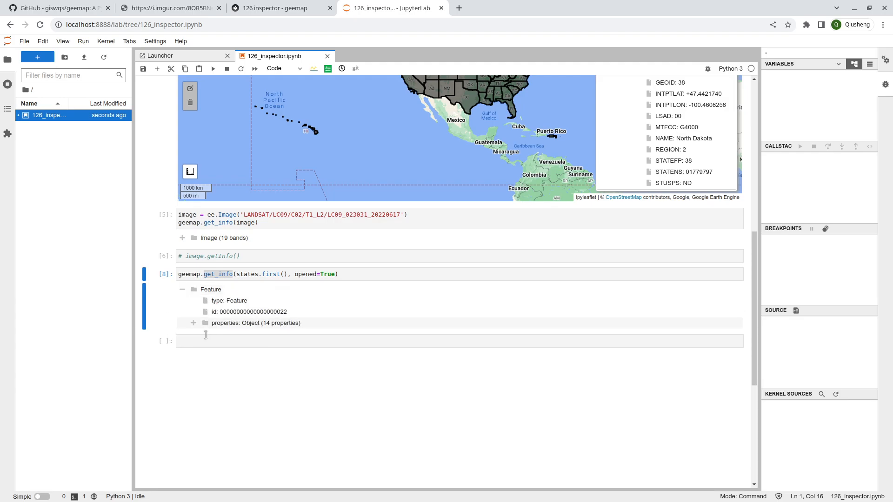
left_click(194, 323)
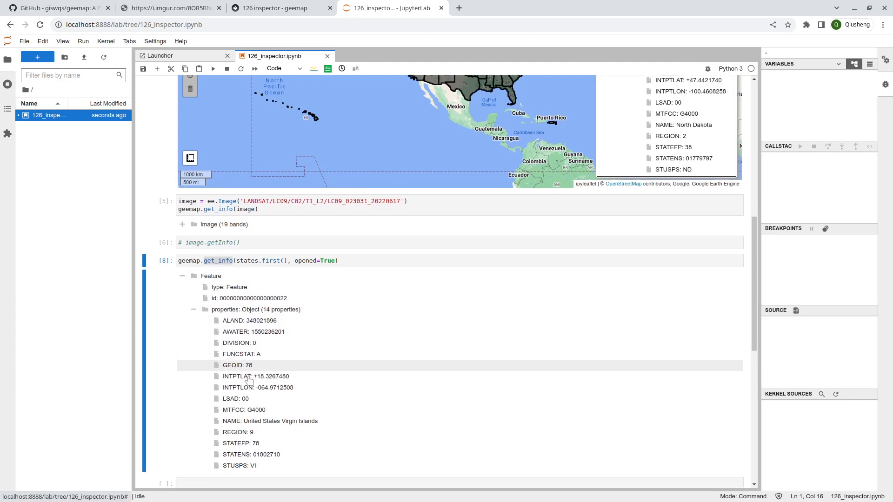
scroll("down", 3)
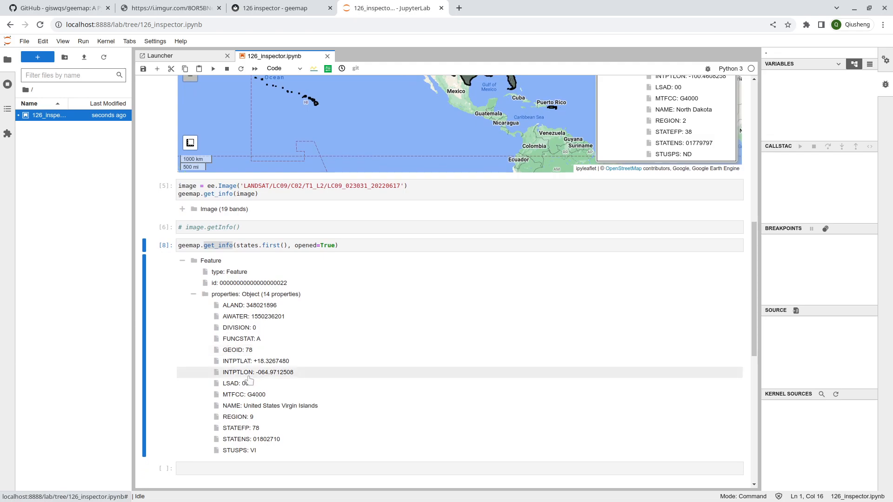